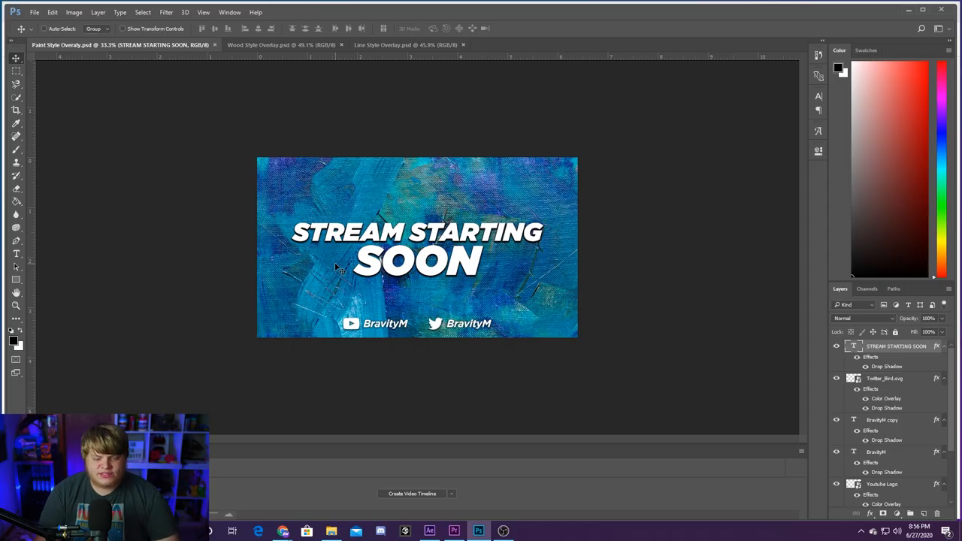
pyautogui.moveTo(590, 232)
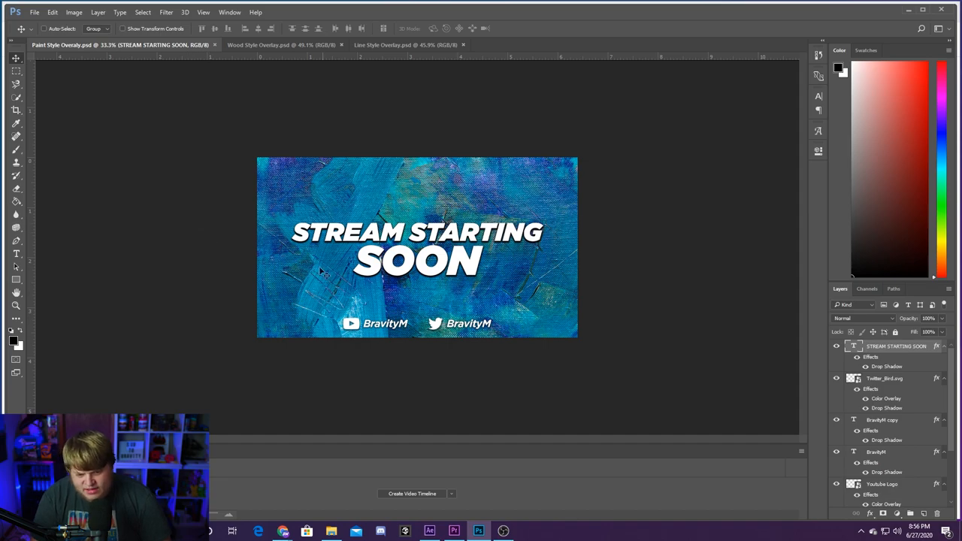
# - Review the Wood, Line Style and Paint overlay documents, ending on the wood-plank STREAM ENDING SOON overlay
pyautogui.click(283, 45)
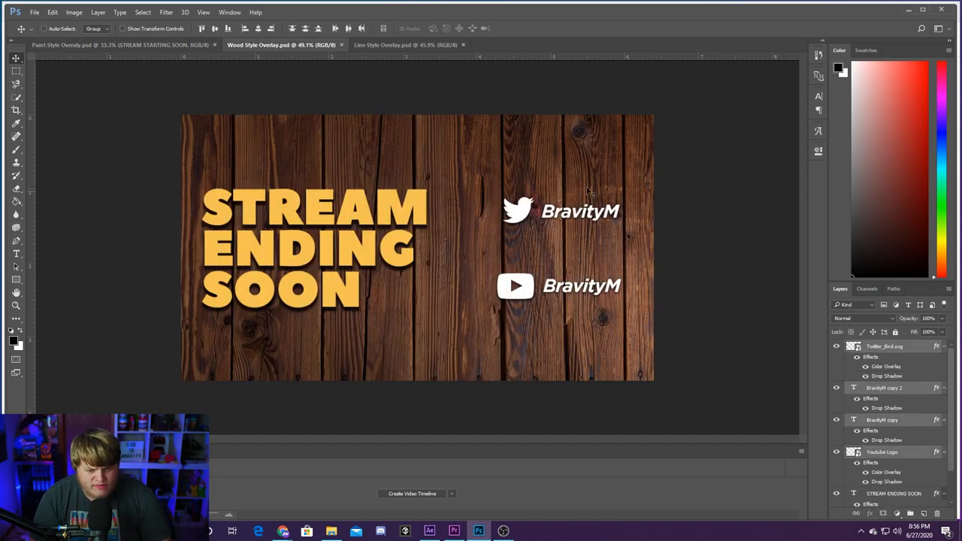
pyautogui.moveTo(388, 72)
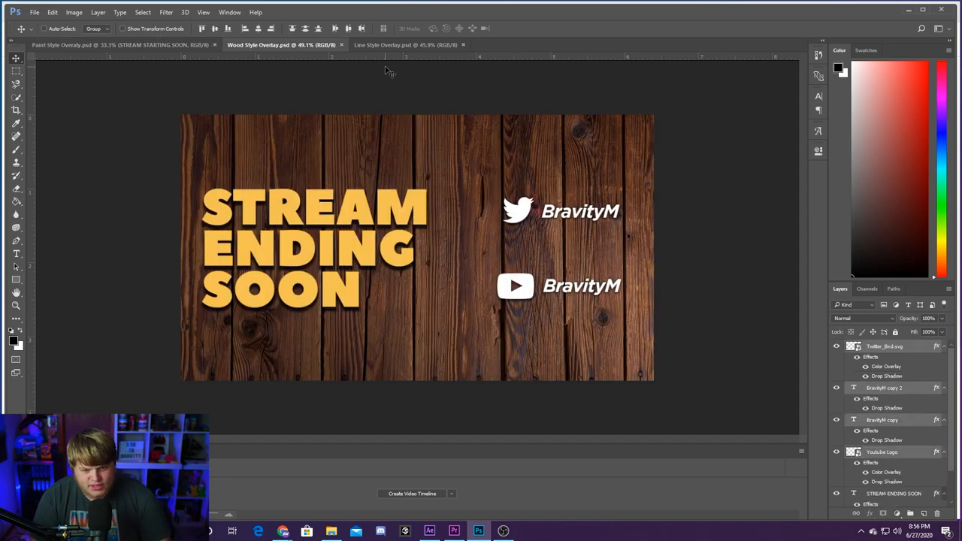
pyautogui.click(406, 45)
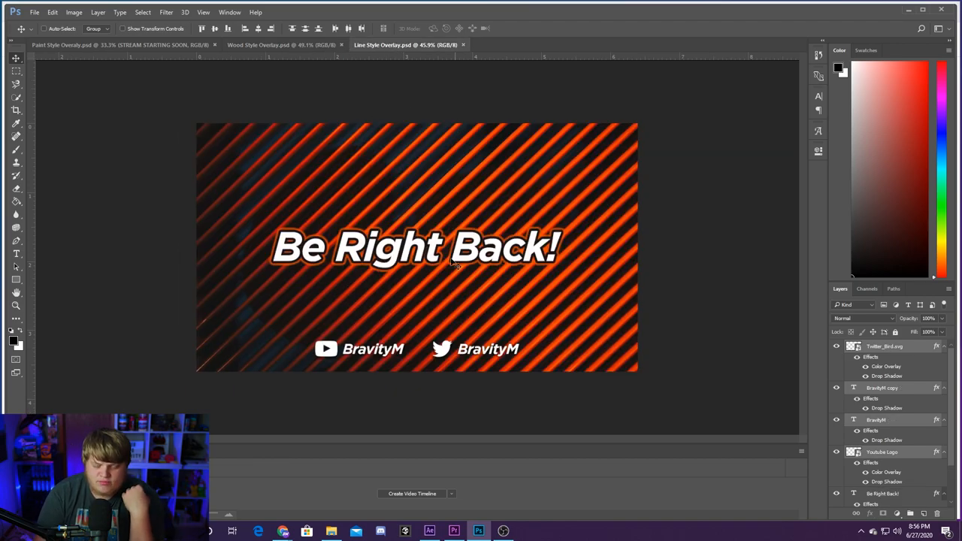
pyautogui.moveTo(526, 211)
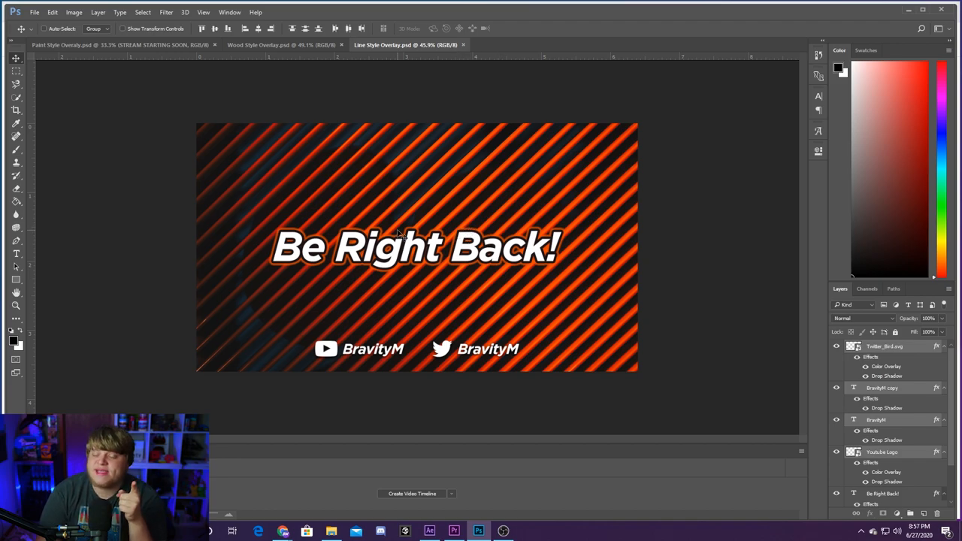
pyautogui.click(120, 45)
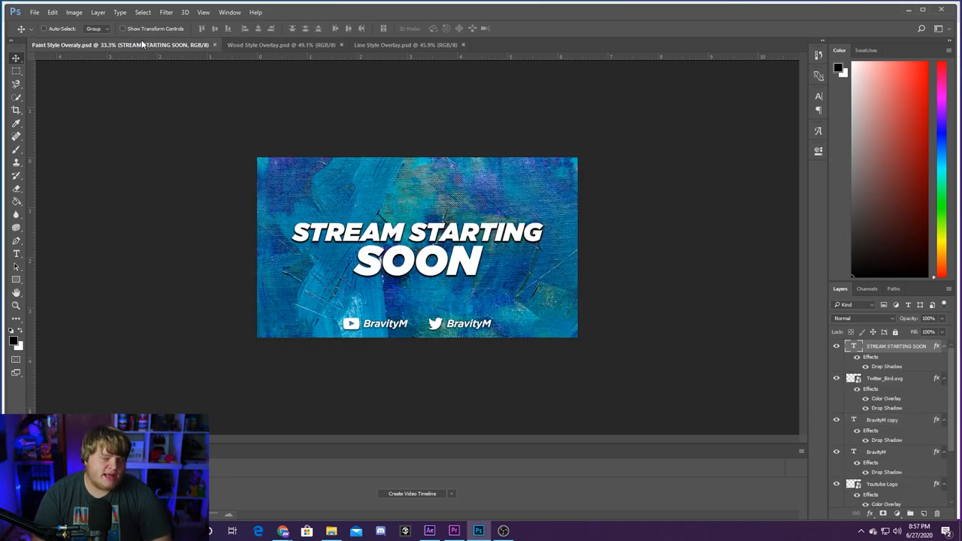
pyautogui.moveTo(271, 38)
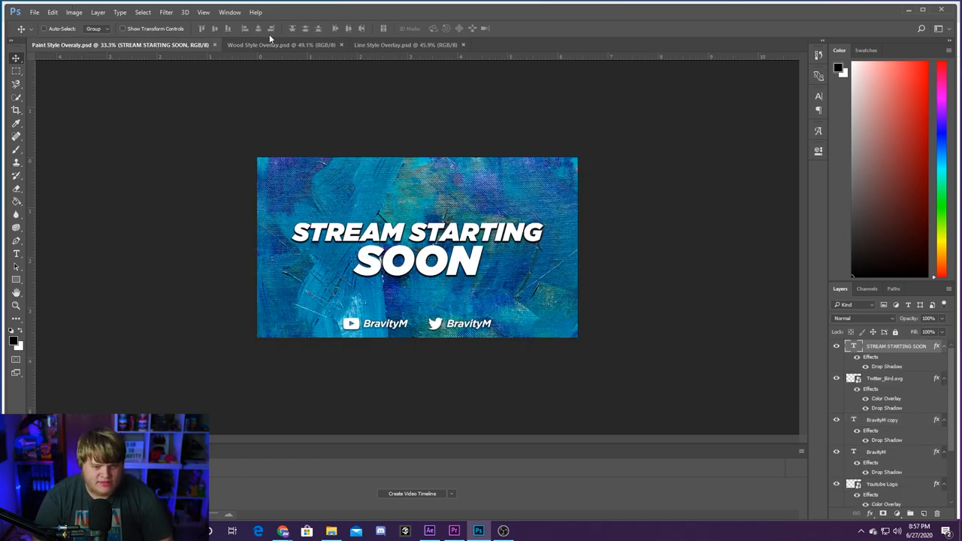
pyautogui.click(283, 45)
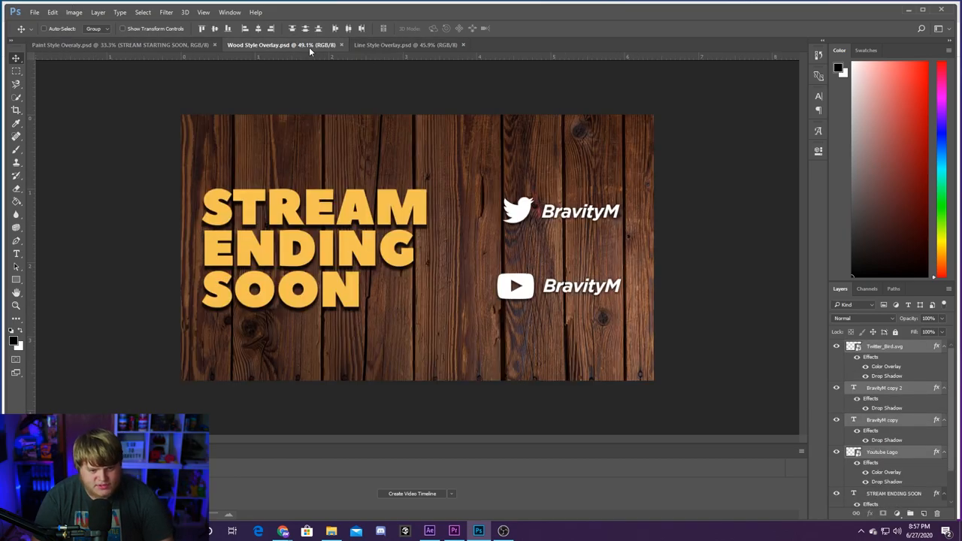
# - Create a new blank 1920 by 1080 document and fit the whole canvas in view
pyautogui.click(35, 12)
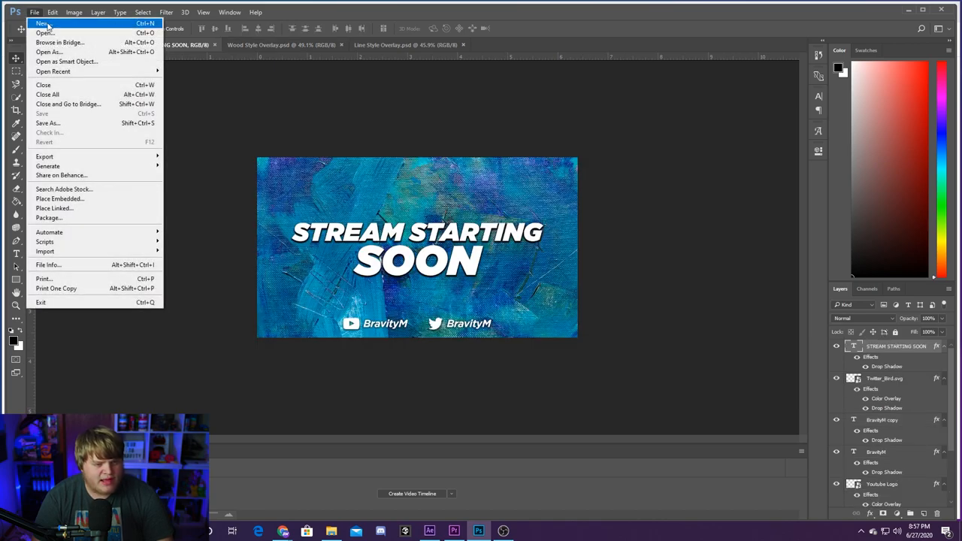
pyautogui.click(43, 23)
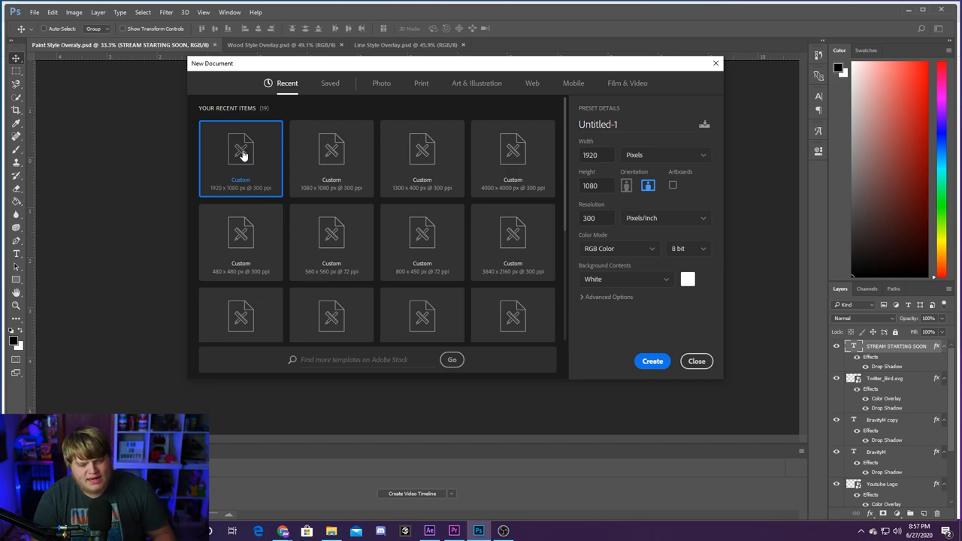
pyautogui.moveTo(268, 152)
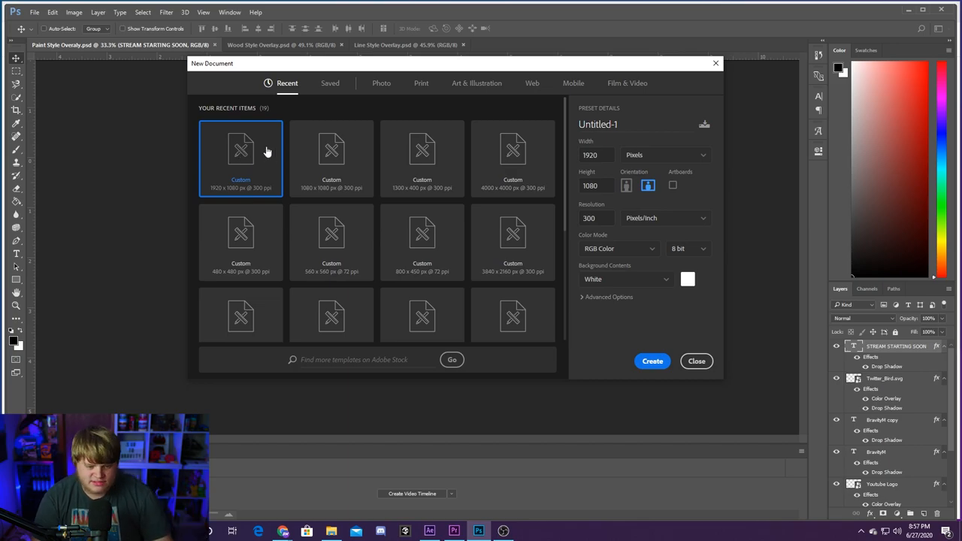
pyautogui.click(653, 361)
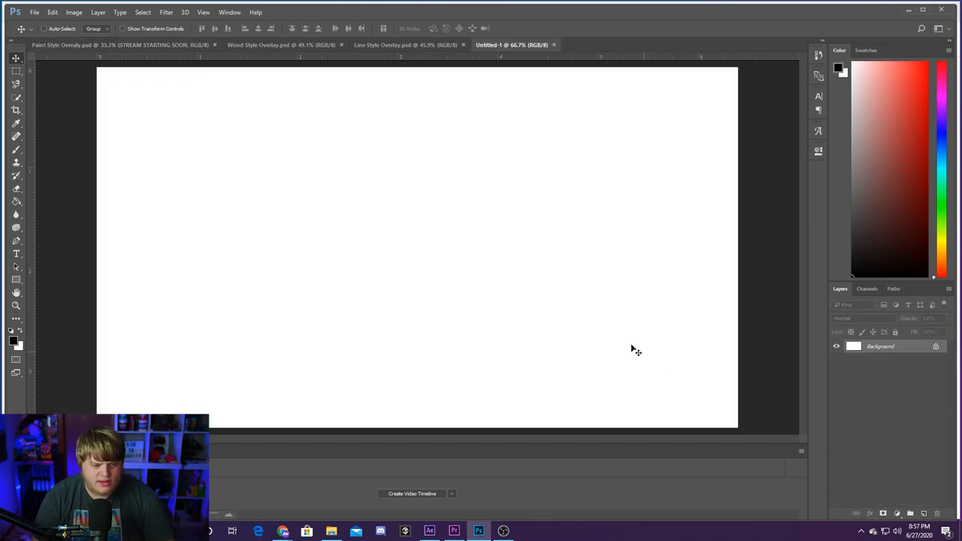
pyautogui.click(15, 307)
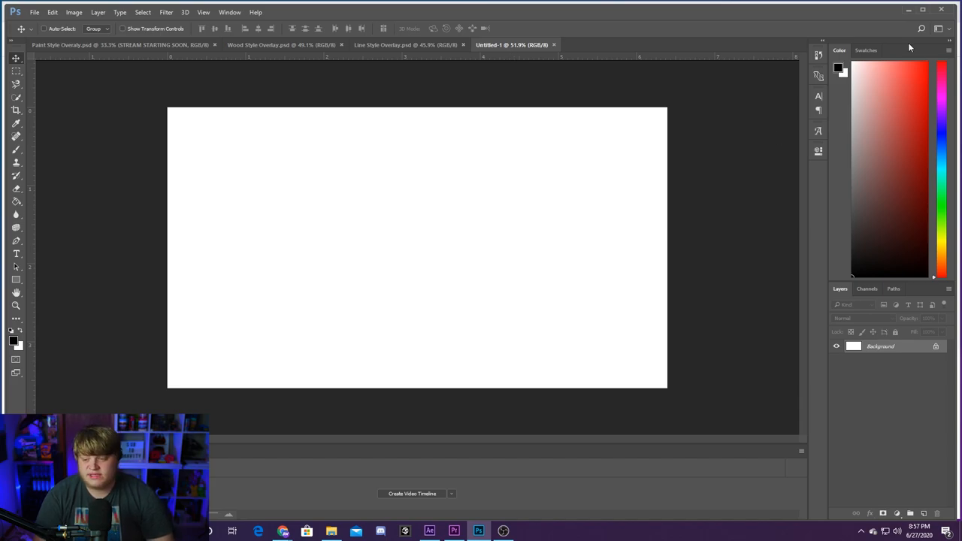
# - Go to pexels.com in Chrome and search for 'background' photos
pyautogui.click(258, 531)
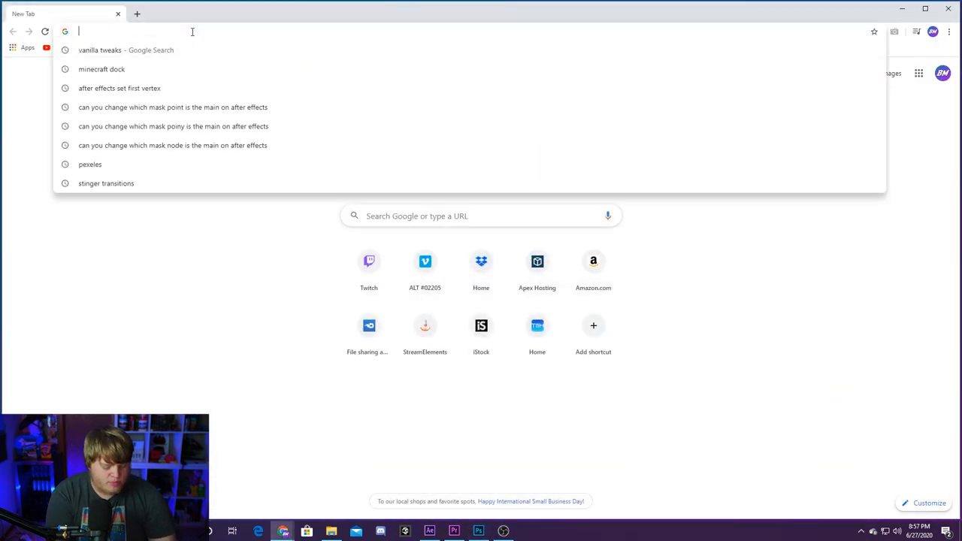
pyautogui.write('pexels.com')
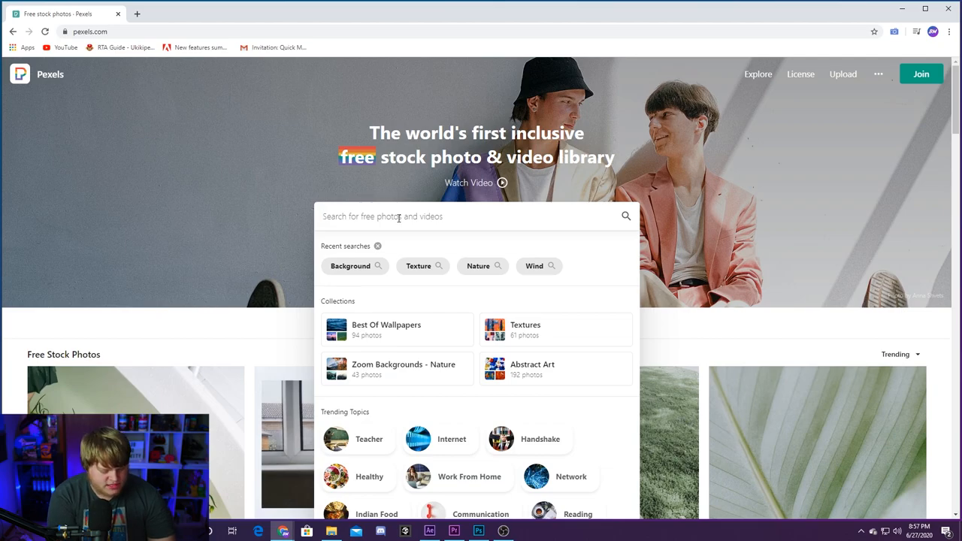
pyautogui.write('backgrounds')
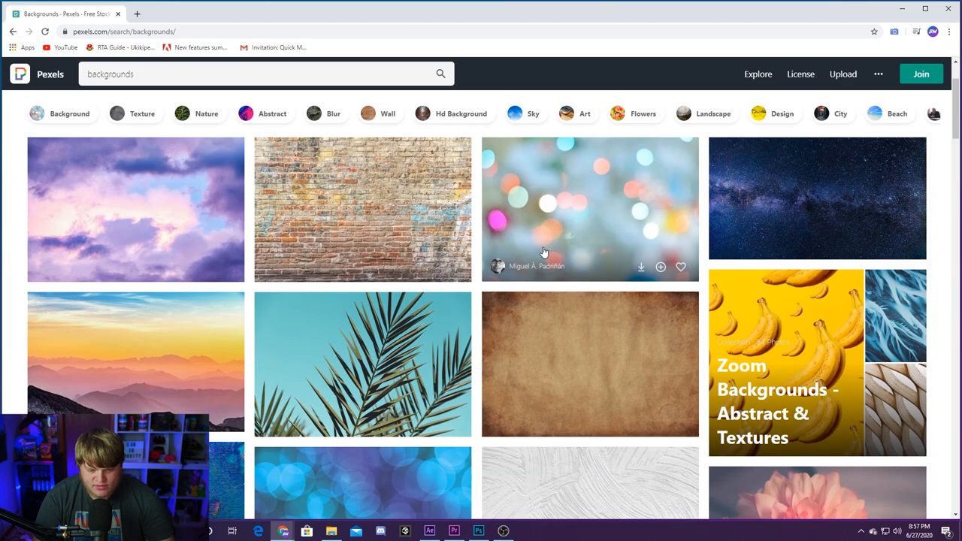
# - Scroll down the Pexels results until the yellow, white and gray wall photo appears
pyautogui.scroll(-3)
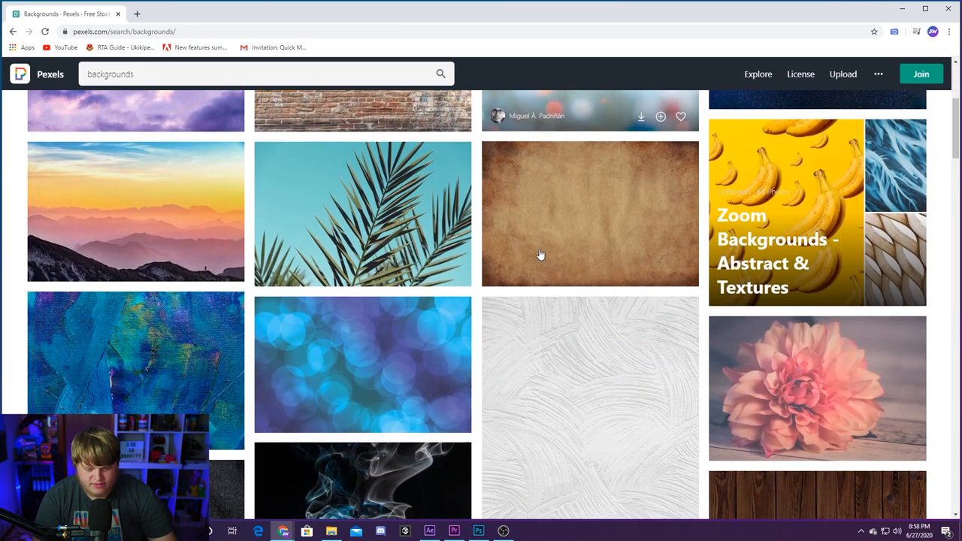
pyautogui.scroll(-3)
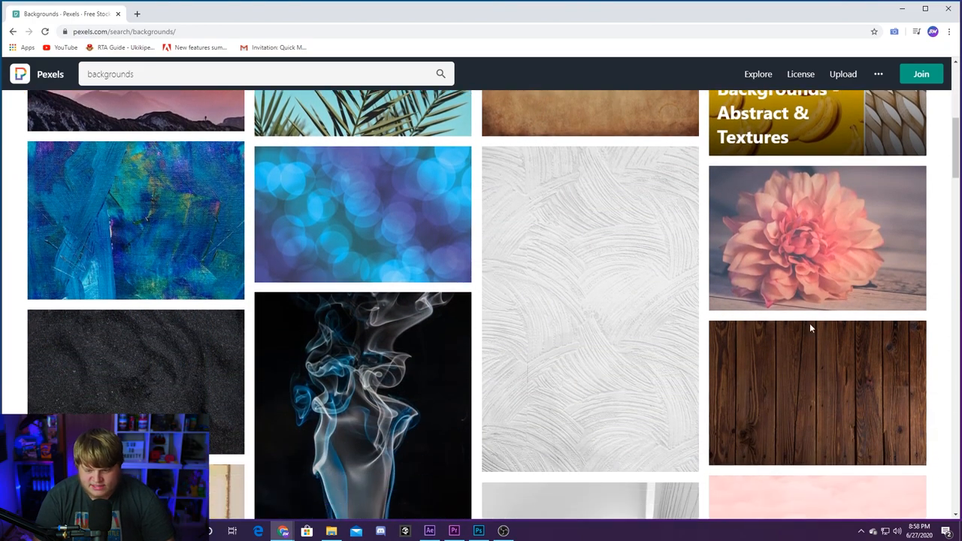
pyautogui.scroll(3)
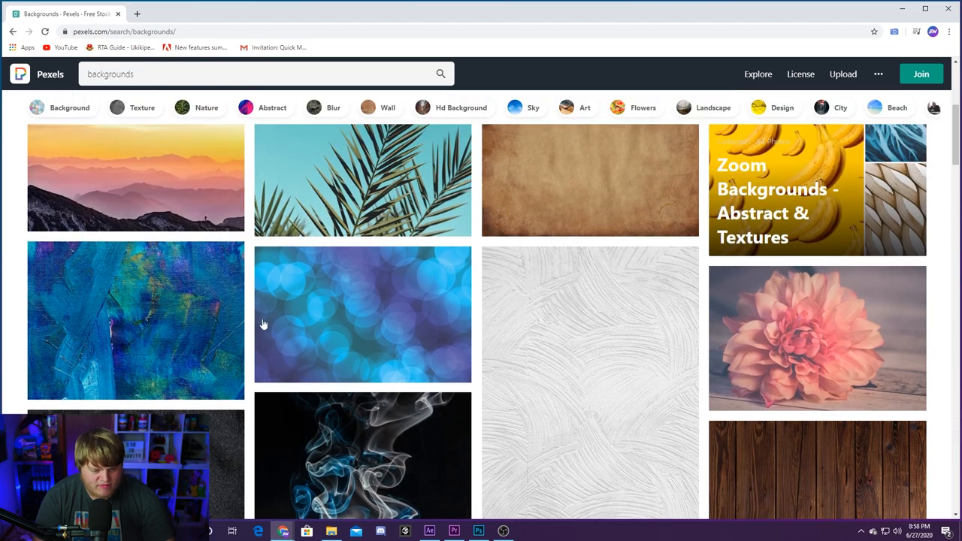
pyautogui.scroll(-3)
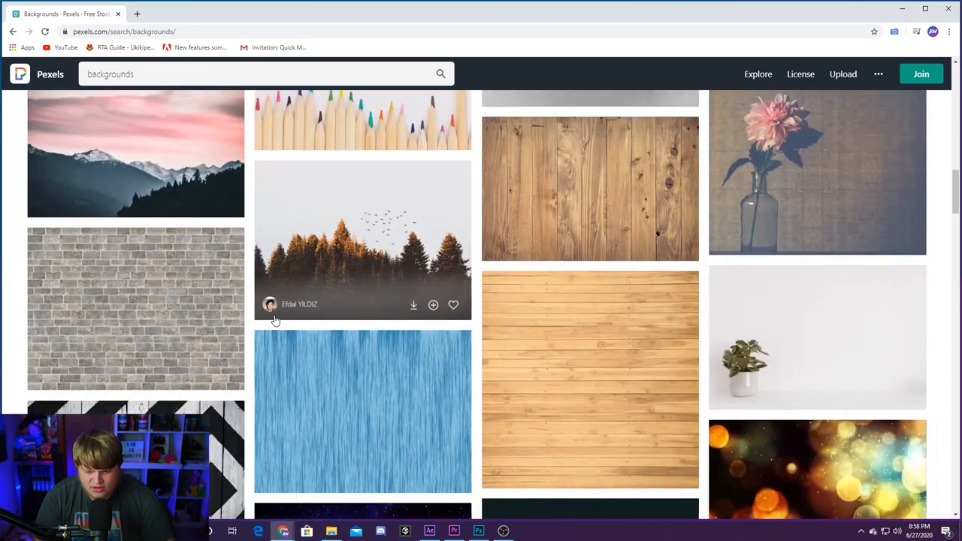
pyautogui.scroll(-3)
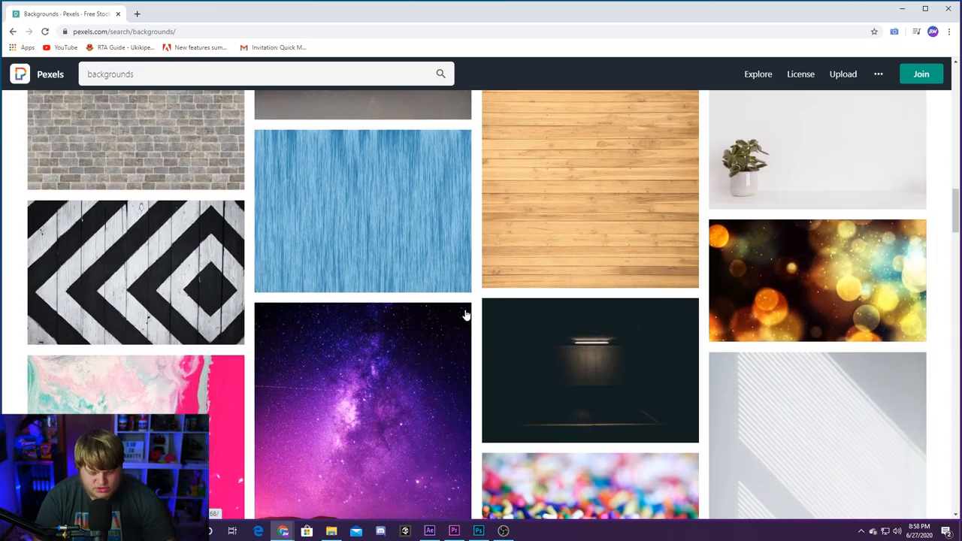
pyautogui.scroll(-3)
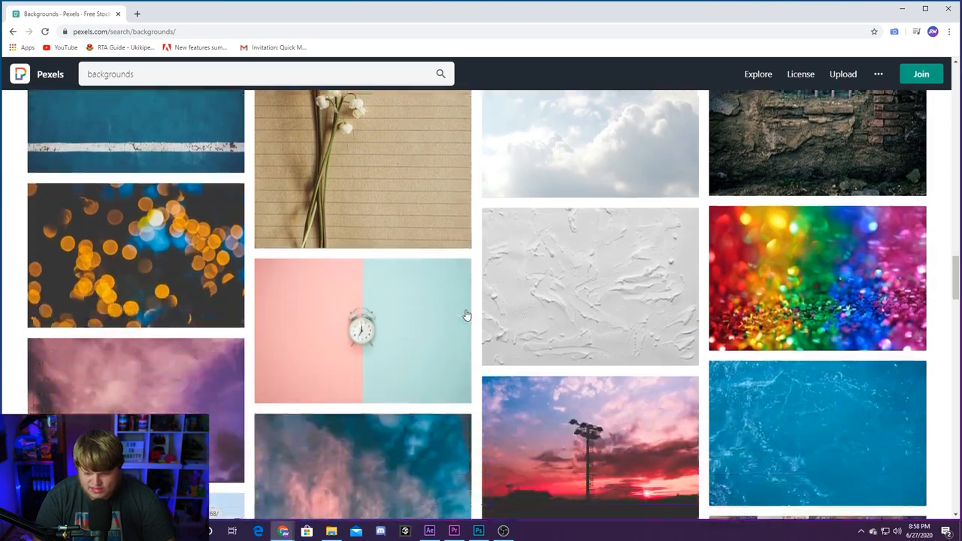
pyautogui.scroll(-3)
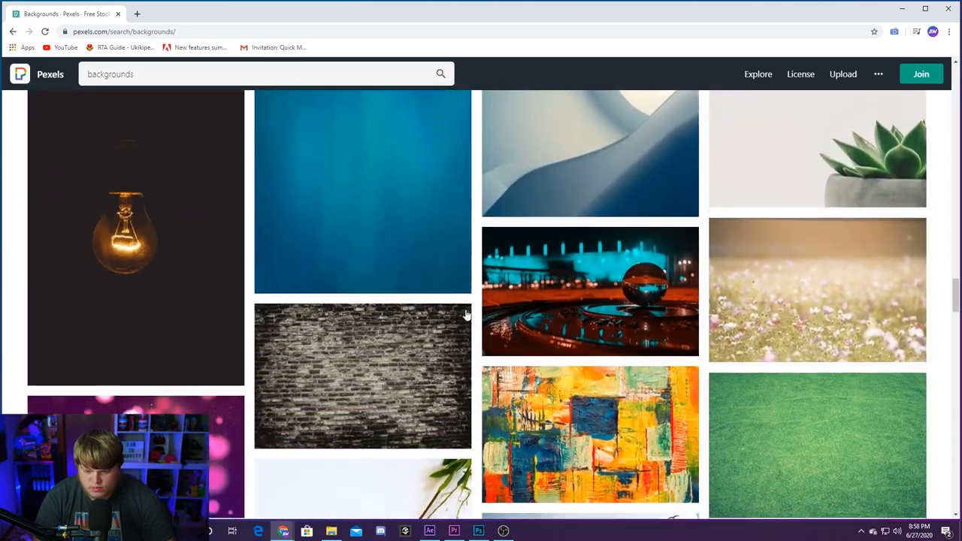
pyautogui.scroll(-3)
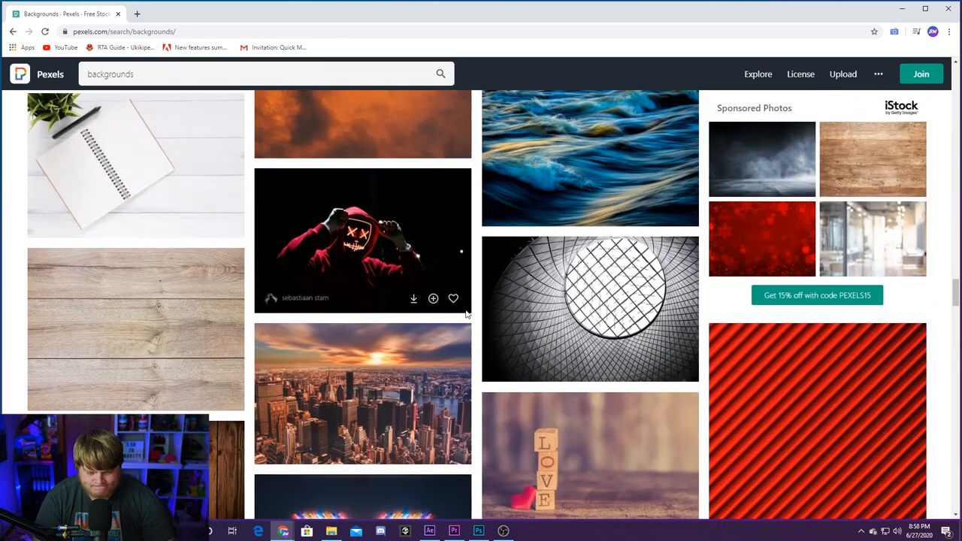
pyautogui.scroll(-3)
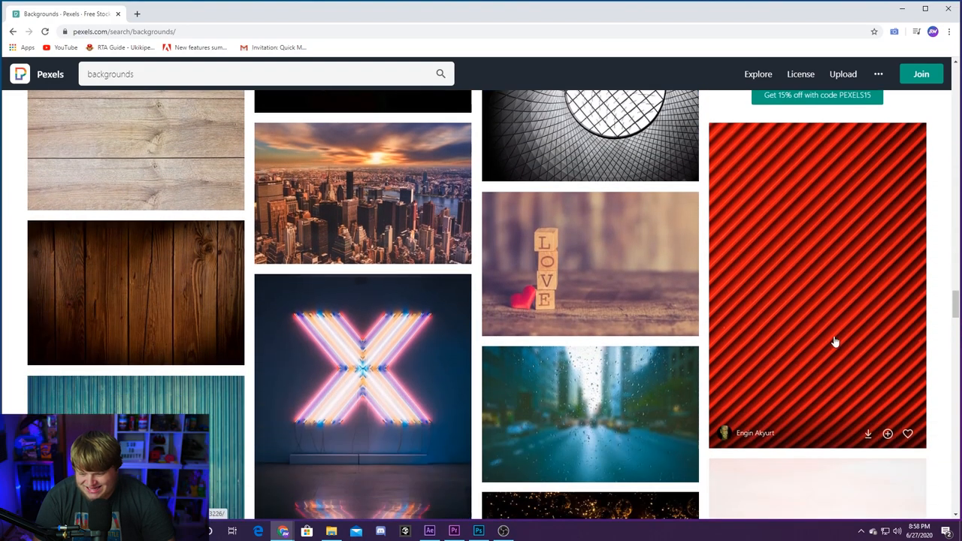
pyautogui.scroll(-3)
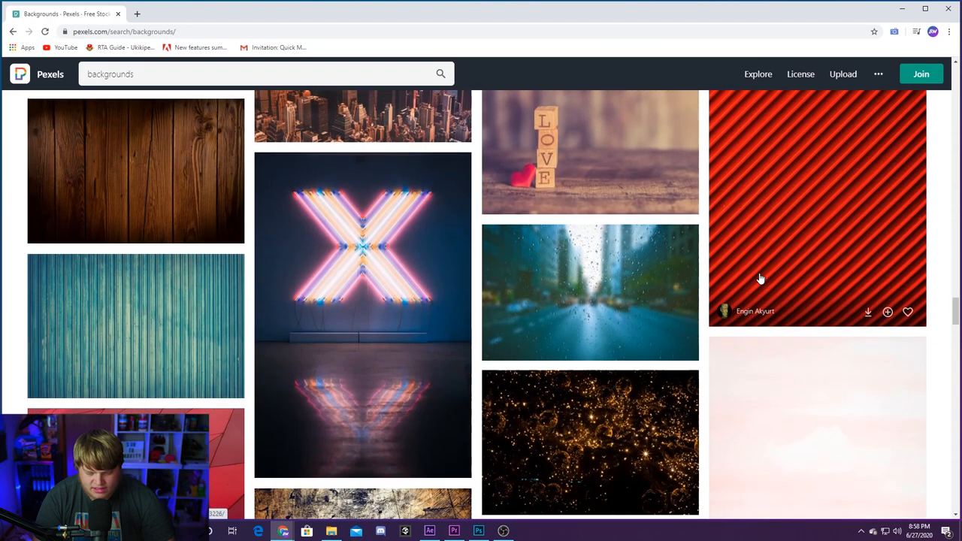
pyautogui.scroll(-3)
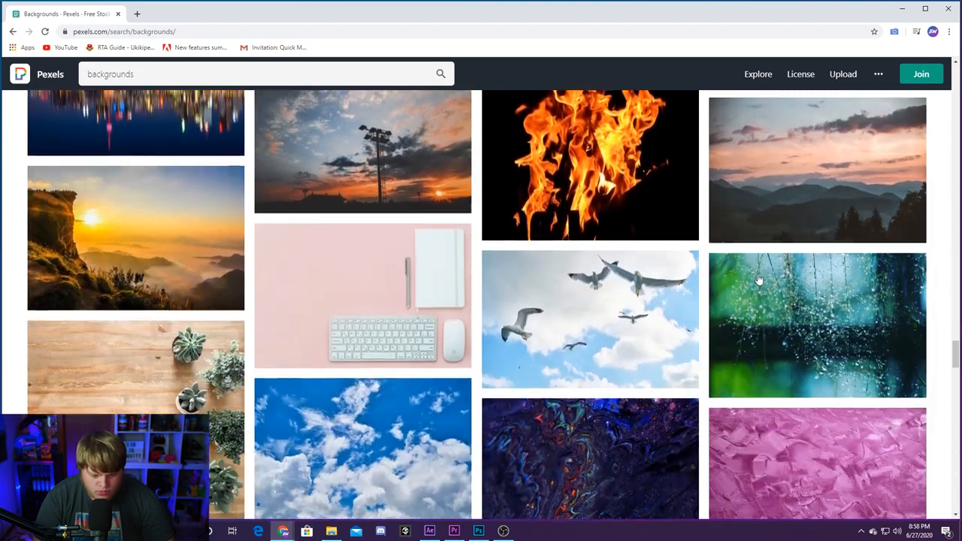
pyautogui.scroll(-3)
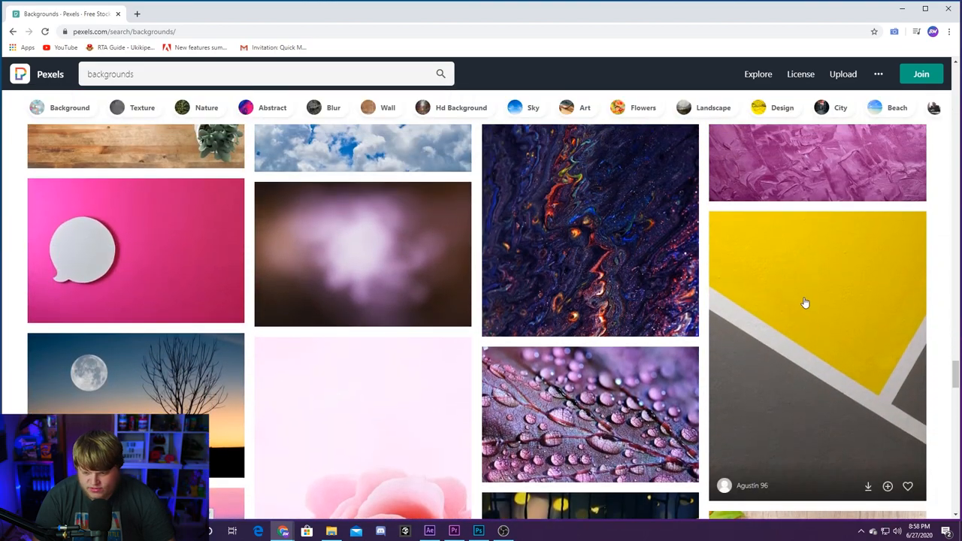
pyautogui.scroll(-3)
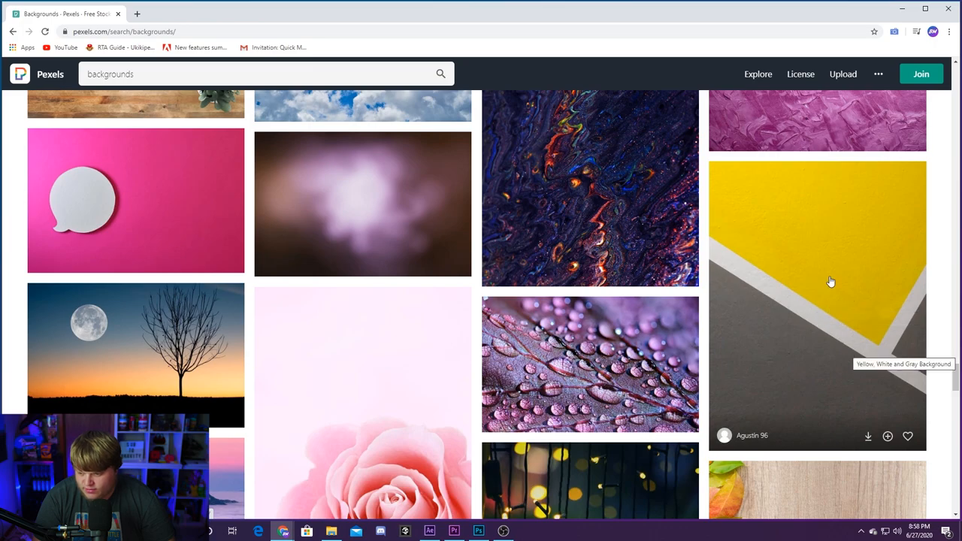
# - Download the yellow and gray wall photo for free and return to Photoshop
pyautogui.click(819, 283)
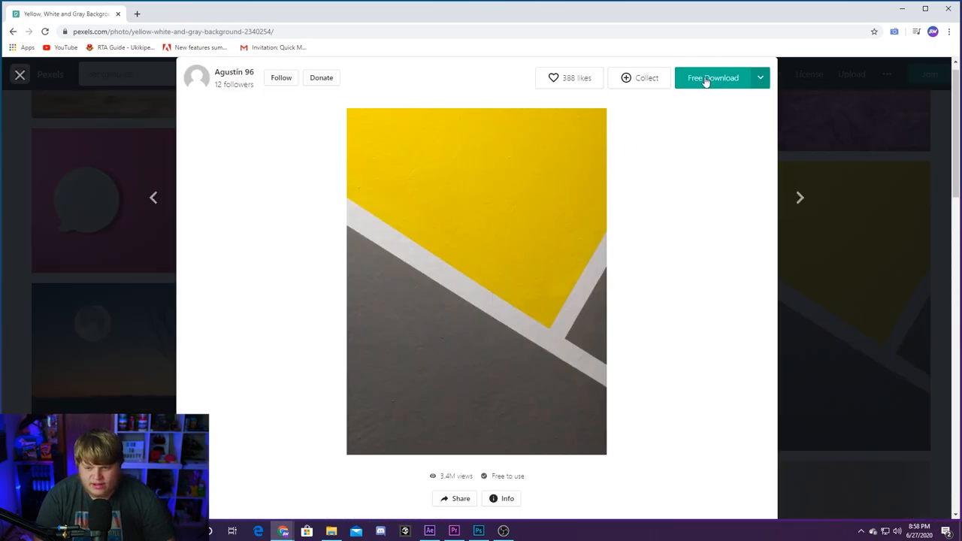
pyautogui.click(713, 79)
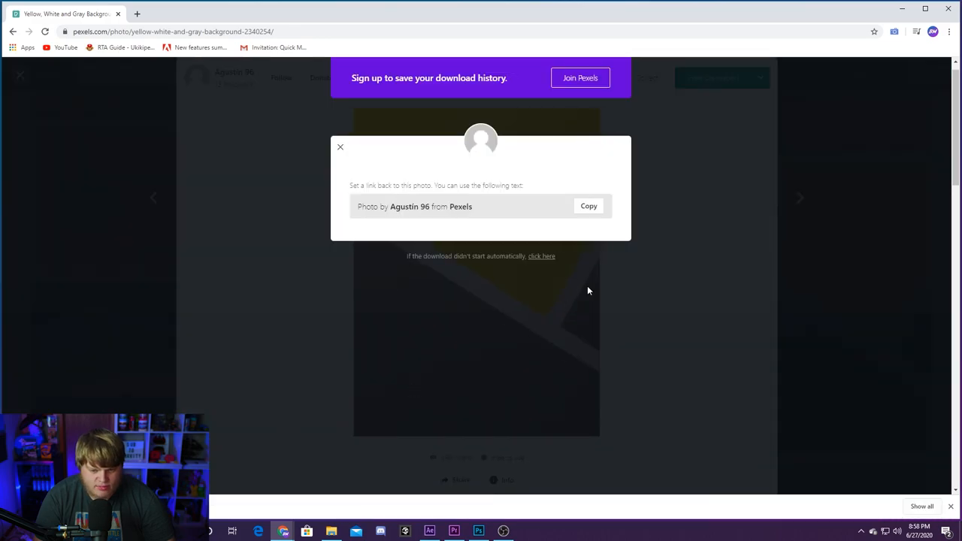
pyautogui.click(340, 148)
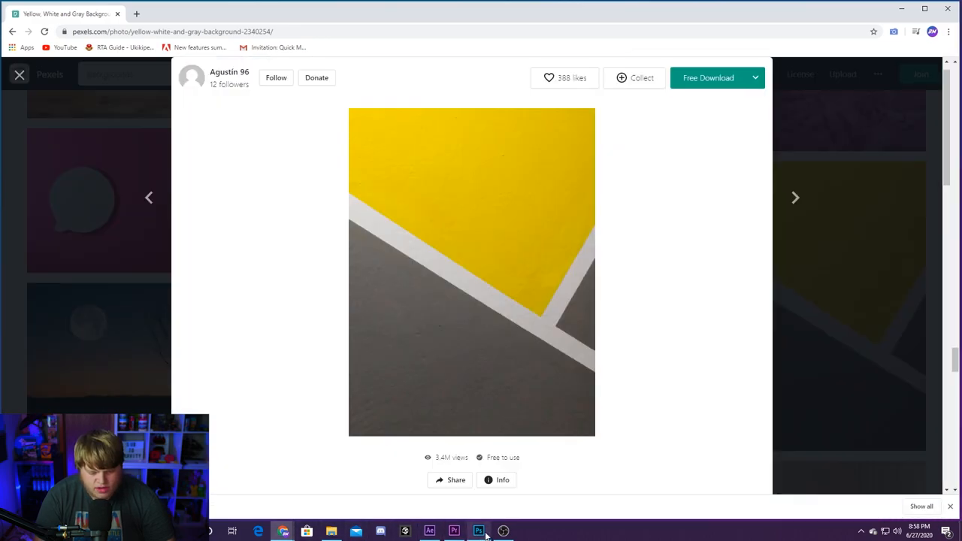
pyautogui.click(478, 532)
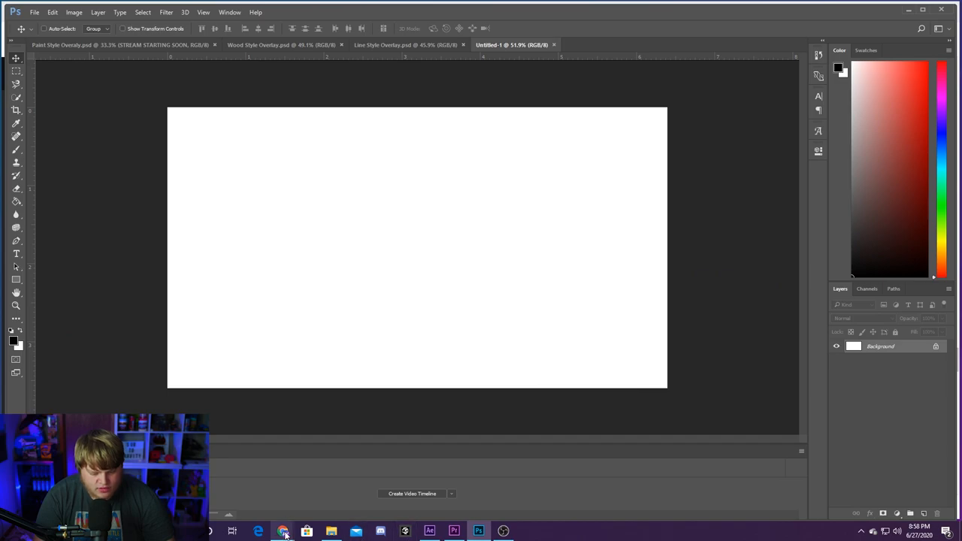
# - Place the downloaded wall photo, rotated sideways and enlarged to cover the canvas, and confirm
pyautogui.click(283, 532)
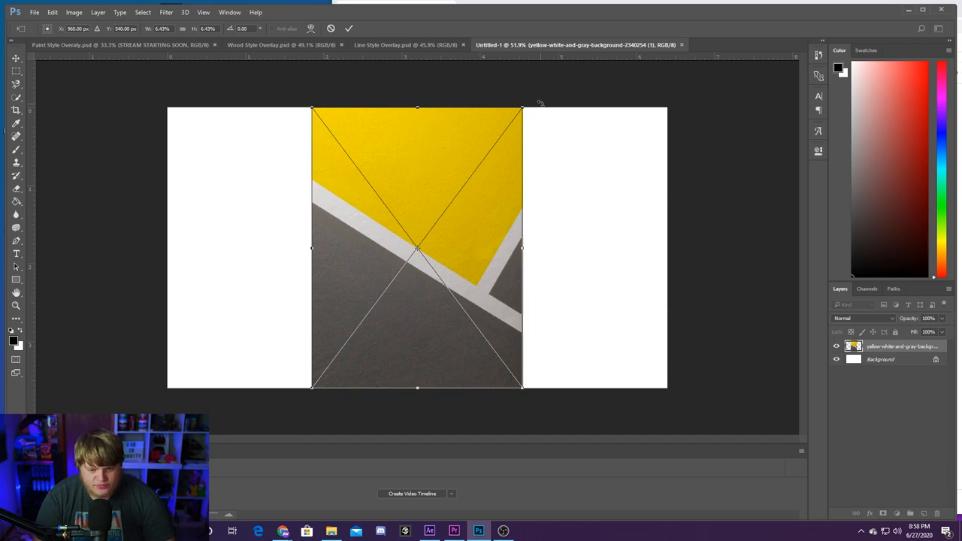
pyautogui.moveTo(524, 106); pyautogui.dragTo(579, 182)
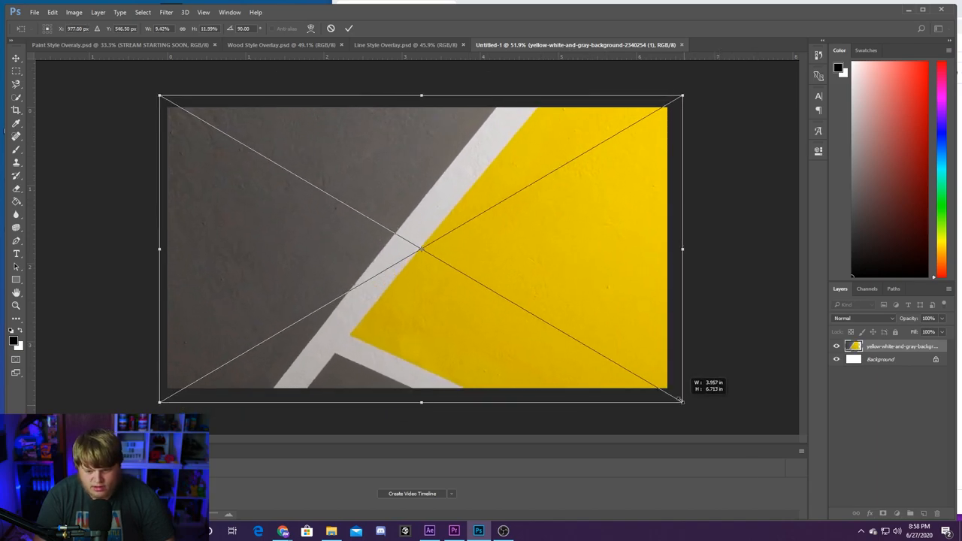
pyautogui.click(349, 27)
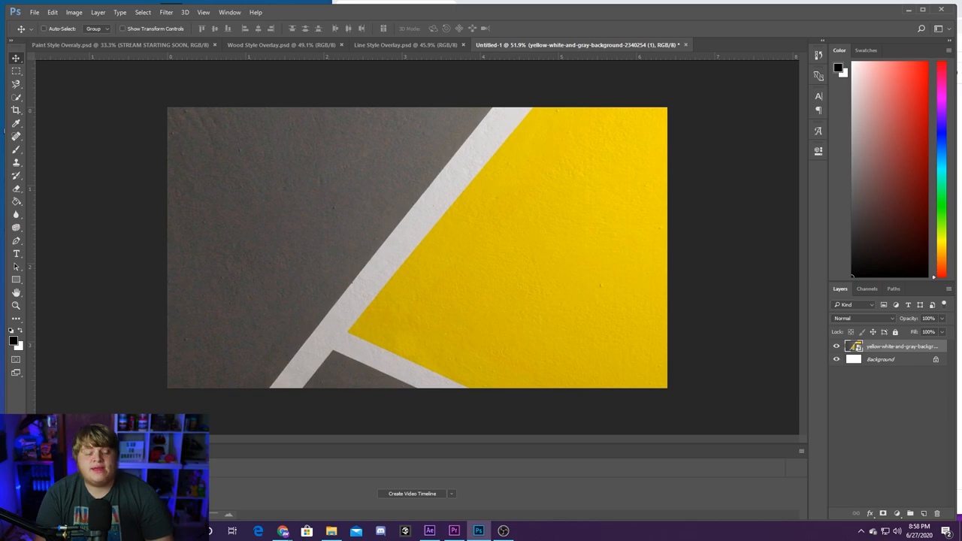
pyautogui.click(17, 252)
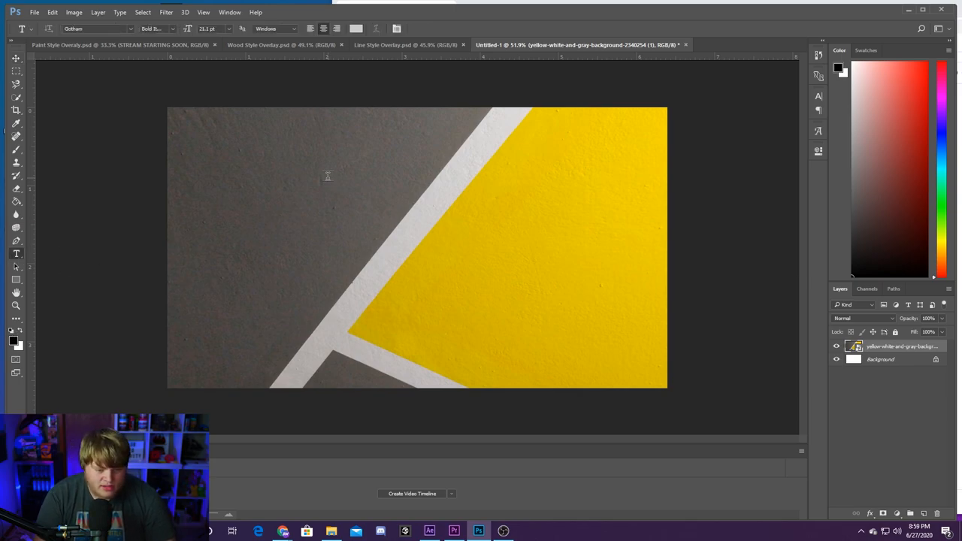
# - Add BE RIGHT BACK text on three lines and position it over the gray area at the upper left
pyautogui.click(328, 178)
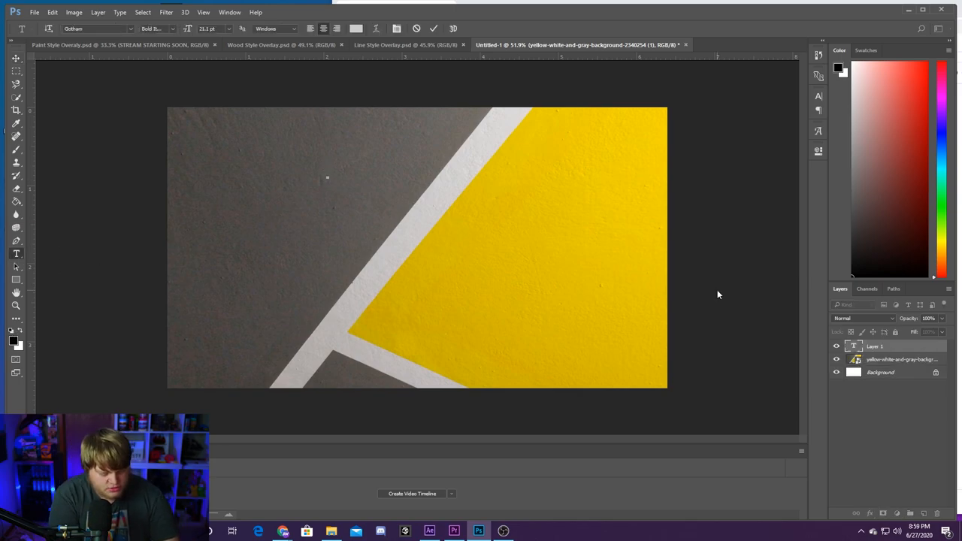
pyautogui.write('BE')
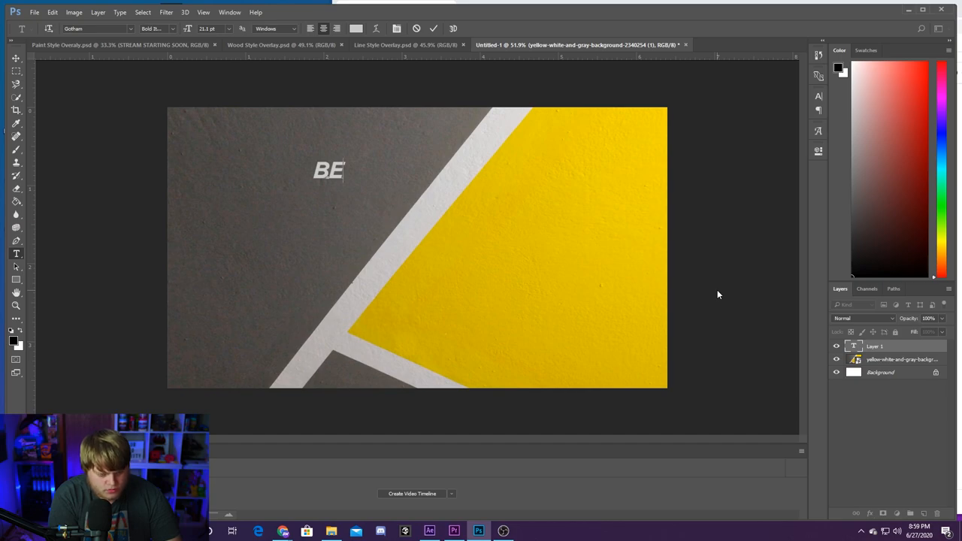
pyautogui.write('RIGHT')
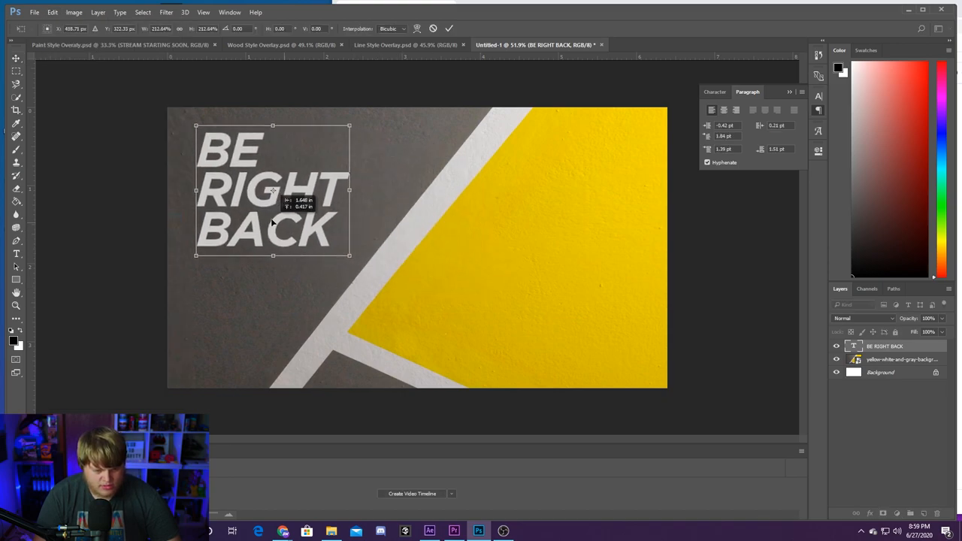
pyautogui.moveTo(273, 190); pyautogui.dragTo(392, 216)
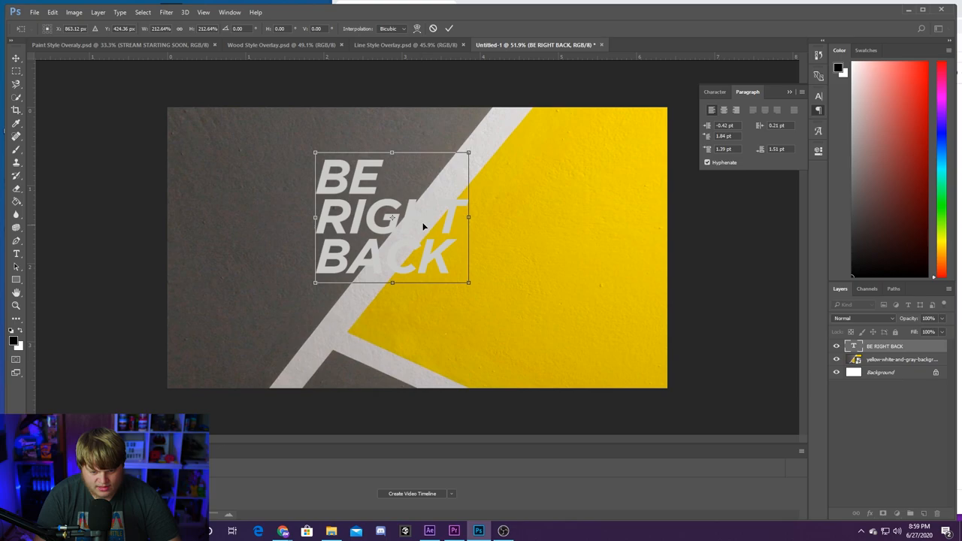
pyautogui.moveTo(391, 216); pyautogui.dragTo(265, 182)
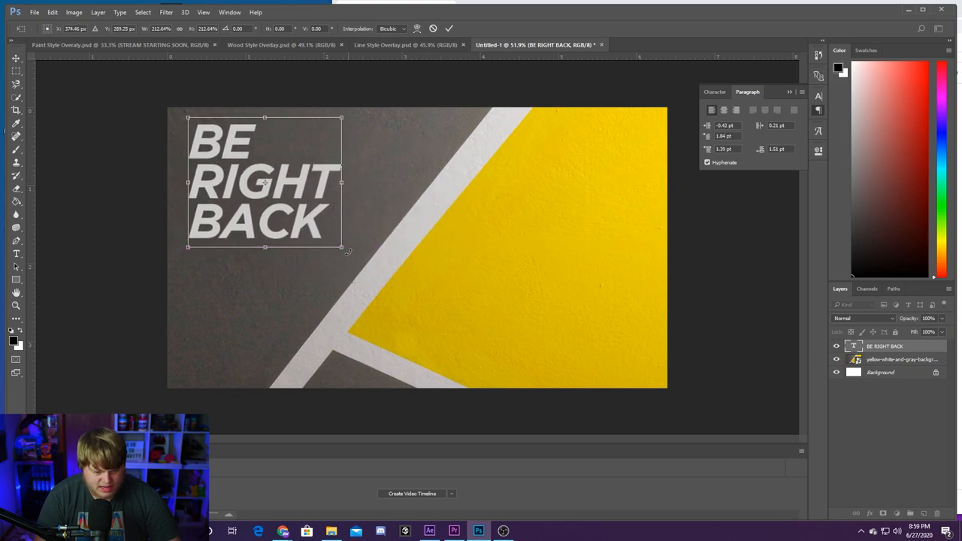
pyautogui.moveTo(343, 247); pyautogui.dragTo(353, 254)
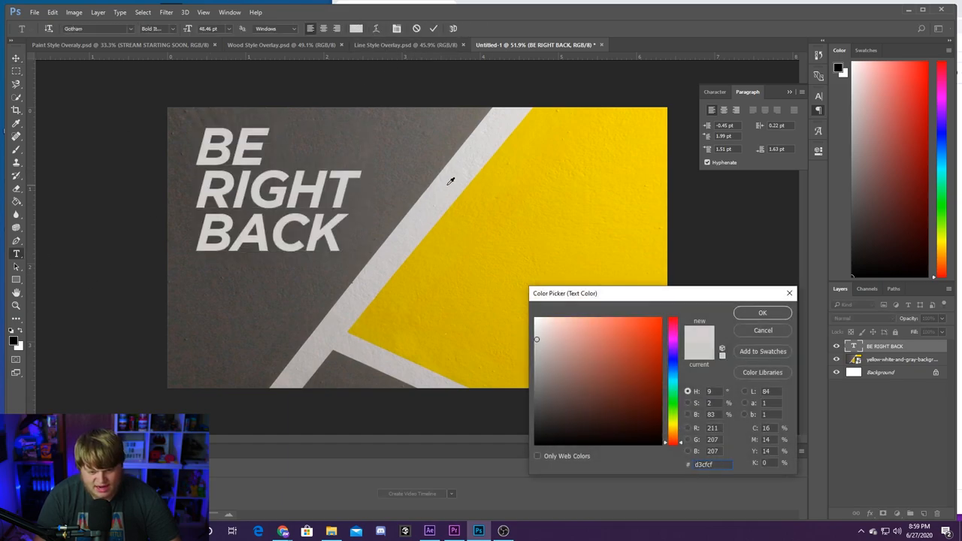
# - Colour the BE RIGHT BACK text white via the Color Picker and commit it
pyautogui.click(761, 312)
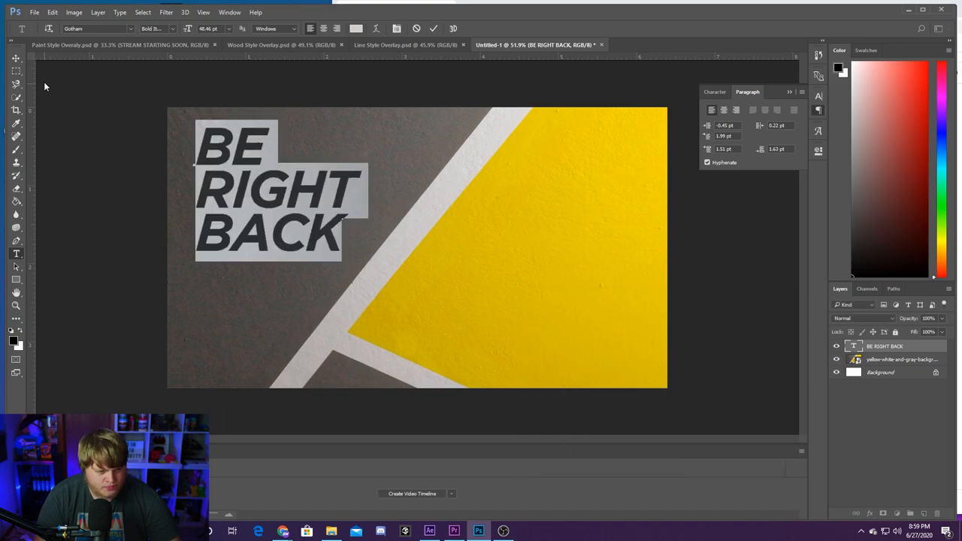
pyautogui.click(15, 57)
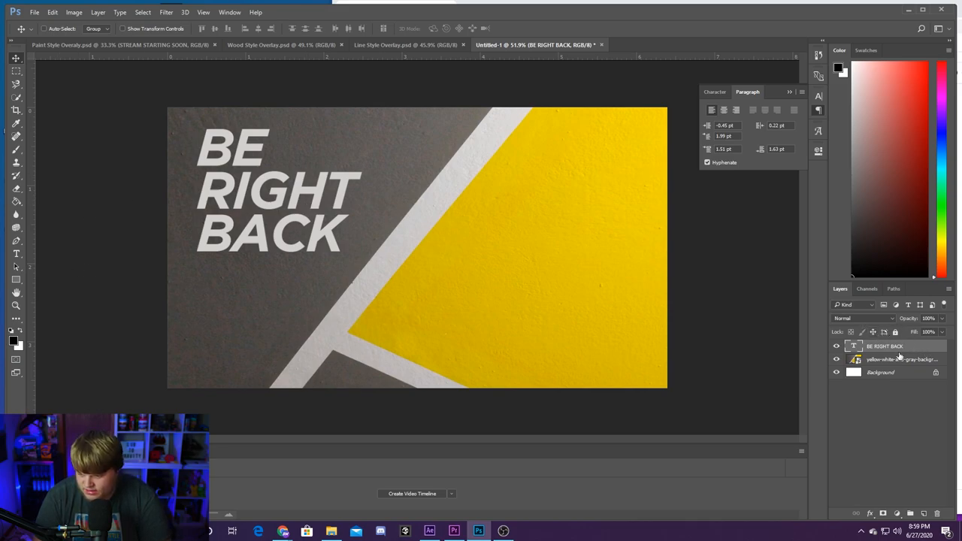
# - Blend the text layer in Overlay mode and duplicate it to brighten the lettering
pyautogui.click(865, 319)
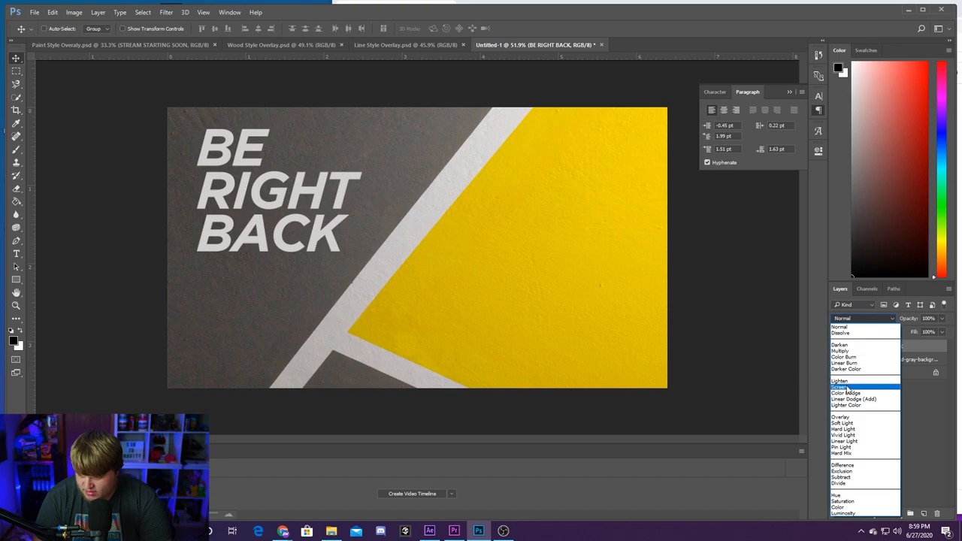
pyautogui.click(841, 417)
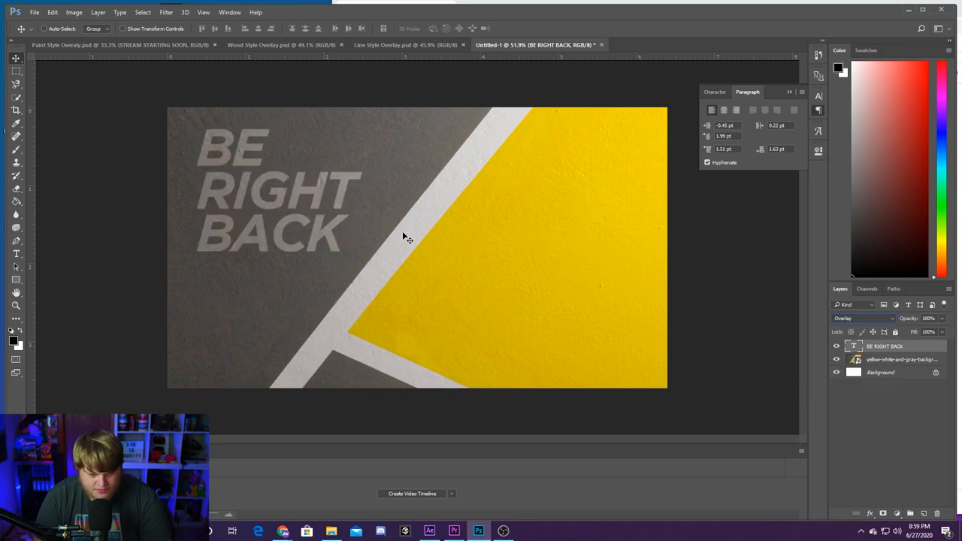
pyautogui.rightClick(885, 346)
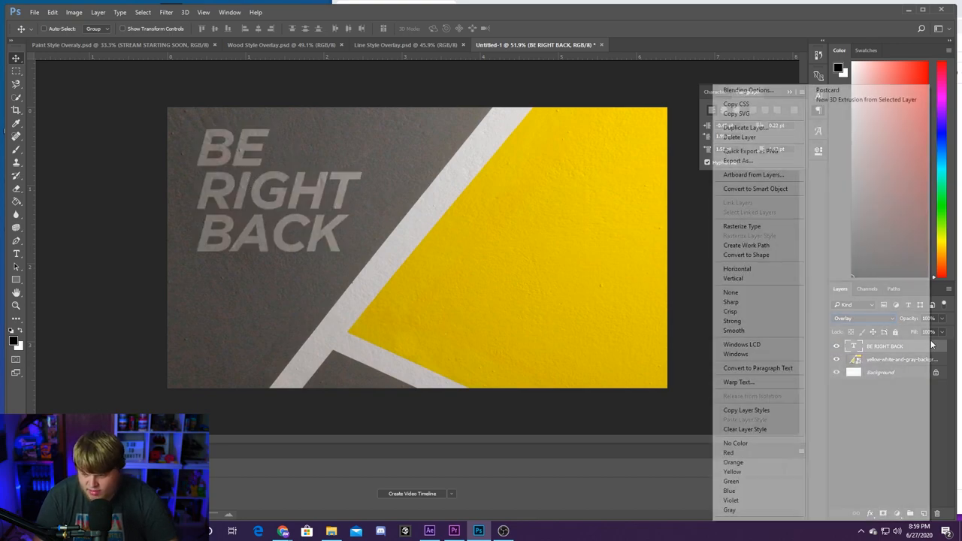
pyautogui.click(745, 126)
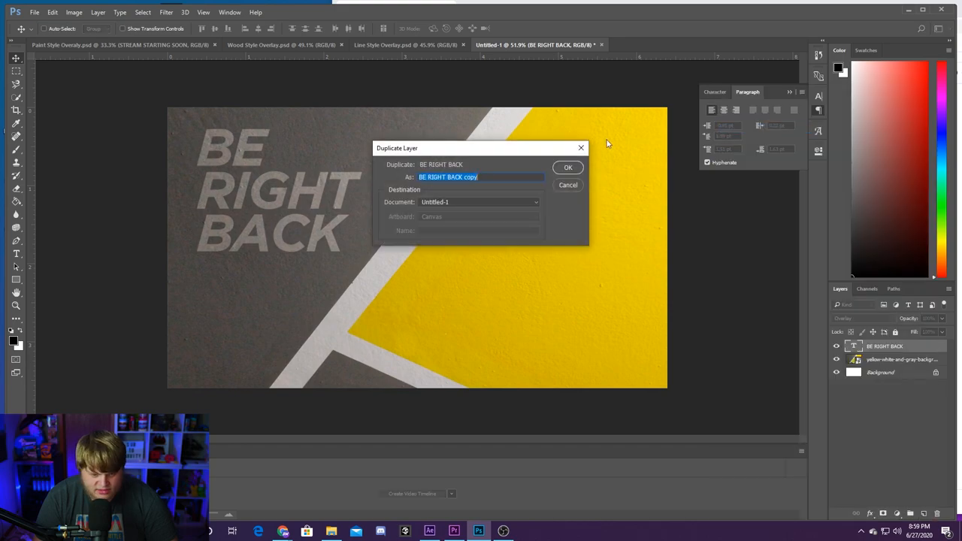
pyautogui.click(569, 167)
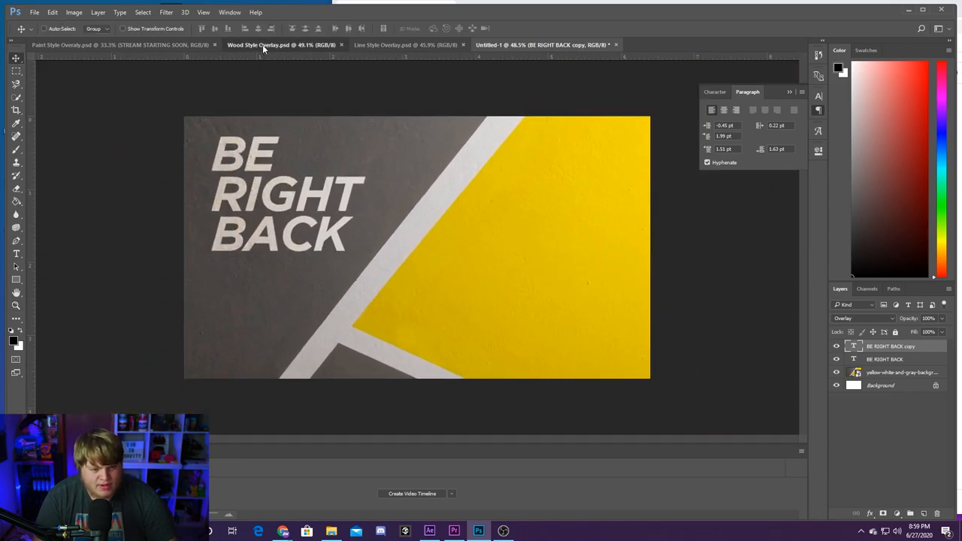
# - Bring the Twitter/YouTube BravityM handles onto the new design, then show the Line Style overlay
pyautogui.click(280, 45)
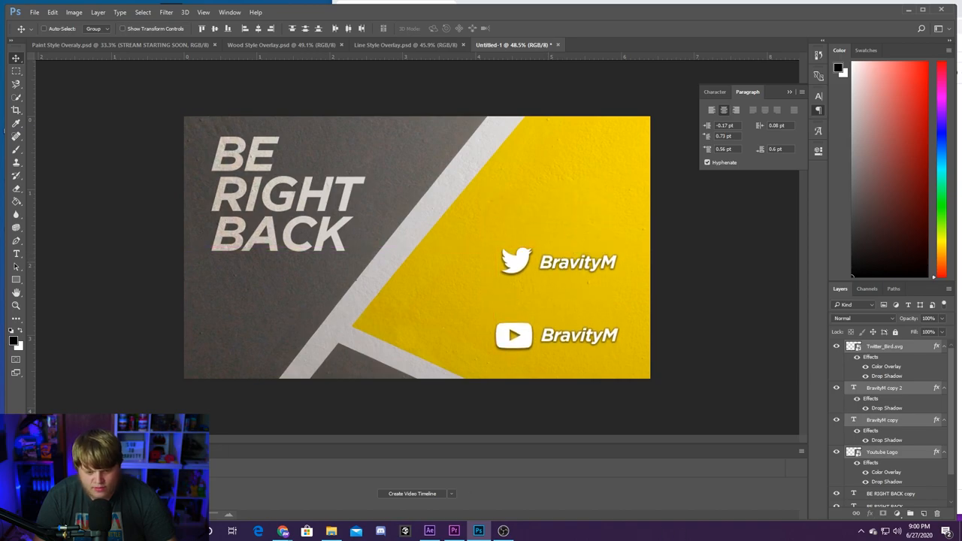
pyautogui.click(15, 304)
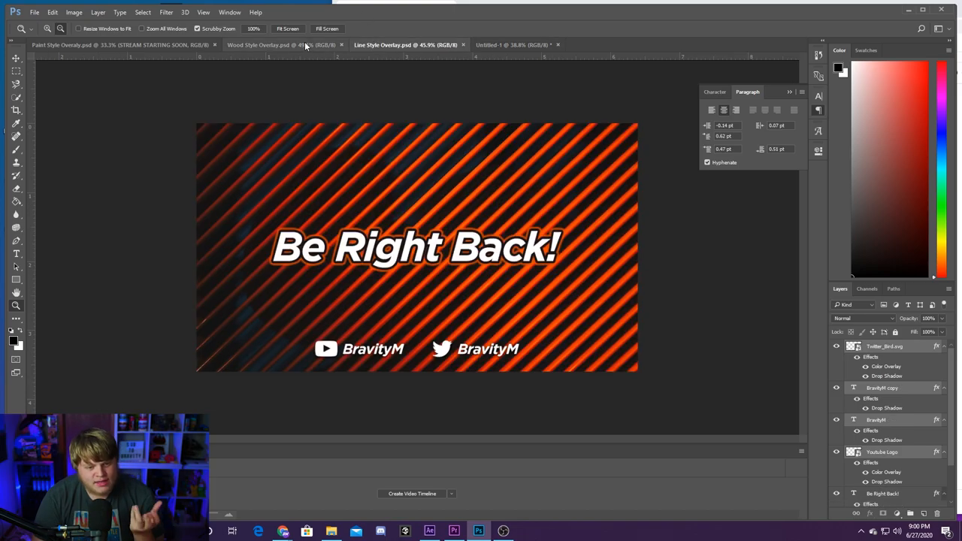
# - Review the Wood Style overlay, then return to the BE RIGHT BACK document and its text layer
pyautogui.click(268, 45)
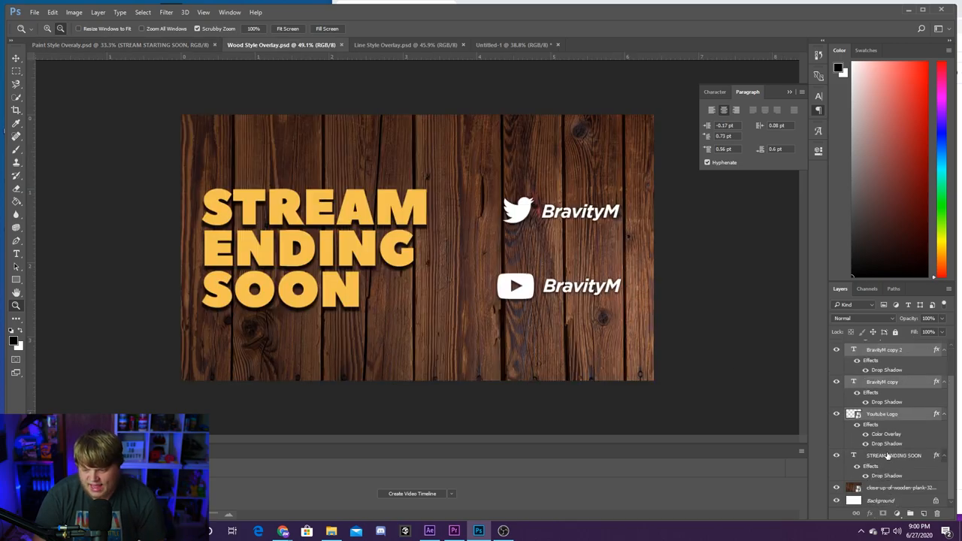
pyautogui.click(893, 456)
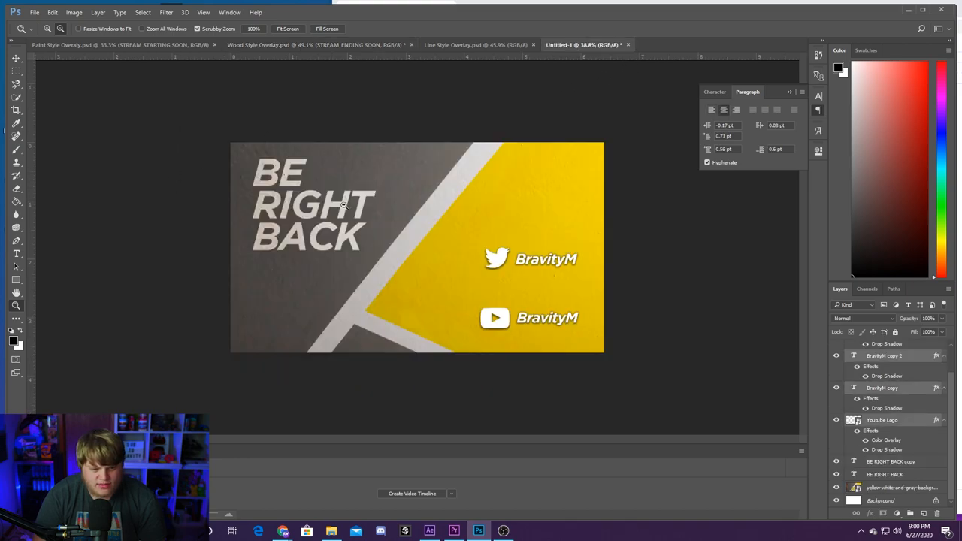
pyautogui.moveTo(919, 464)
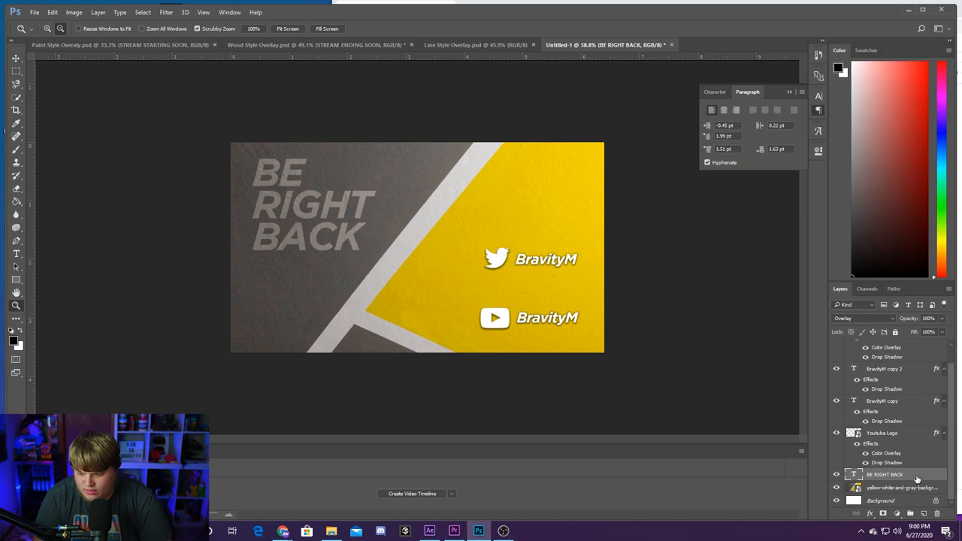
# - Set the BE RIGHT BACK text layer's blend mode to Normal and bring up its Layer Style
pyautogui.click(865, 319)
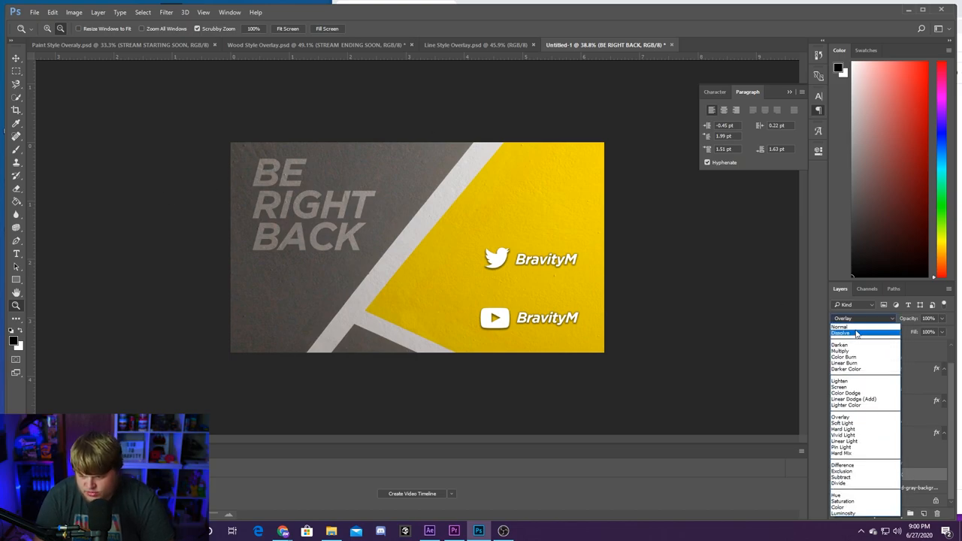
pyautogui.click(839, 326)
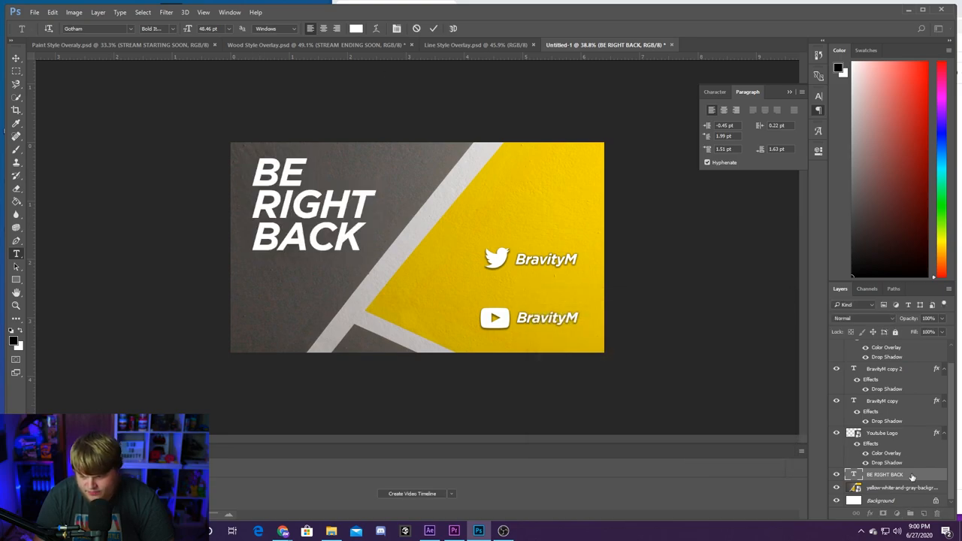
pyautogui.doubleClick(886, 476)
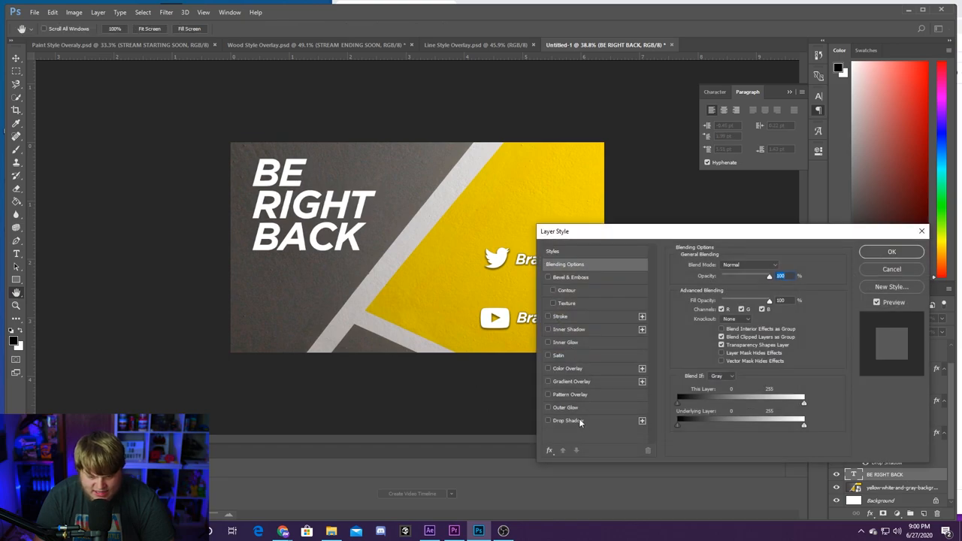
# - Enable Drop Shadow on the white BE RIGHT BACK text and confirm
pyautogui.click(568, 421)
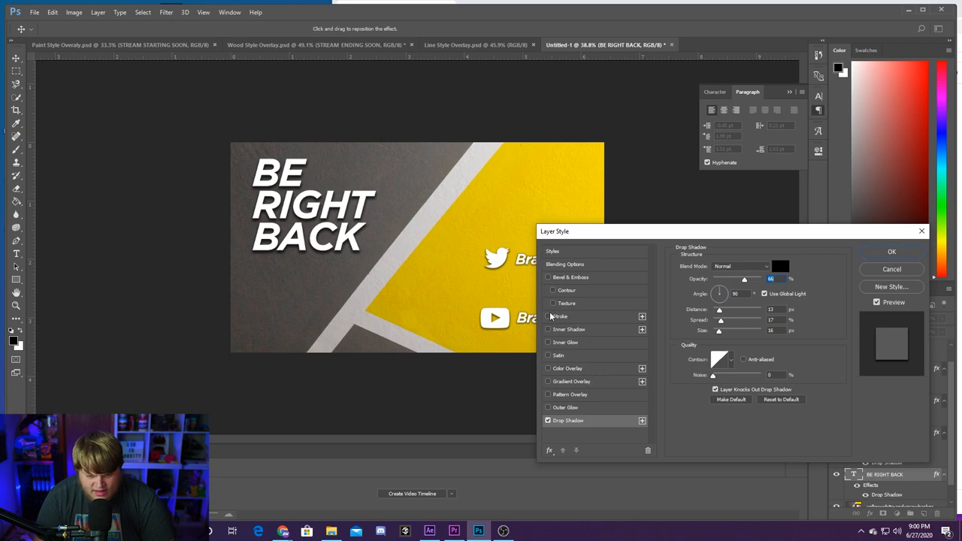
pyautogui.click(892, 251)
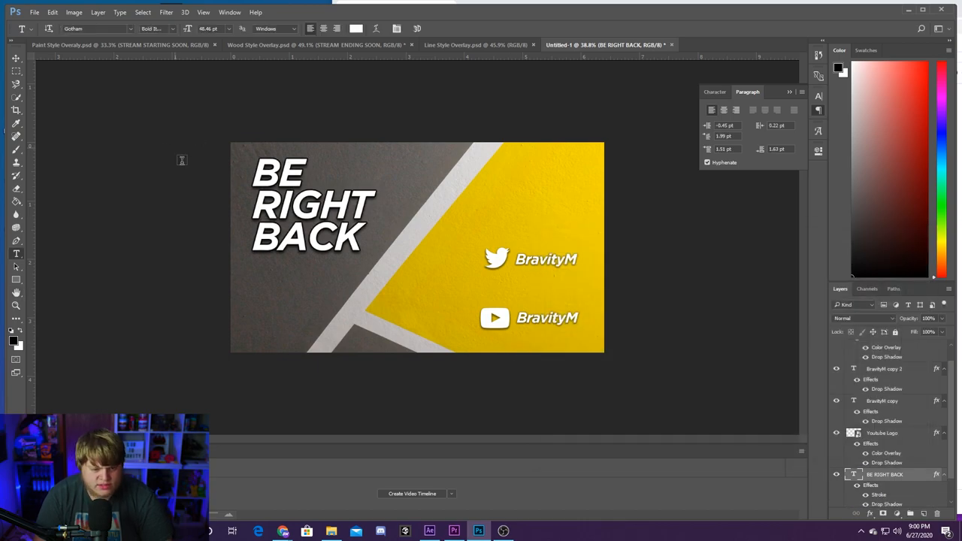
# - Scale up the BE RIGHT BACK text with Free Transform and move the social handles lower
pyautogui.click(51, 12)
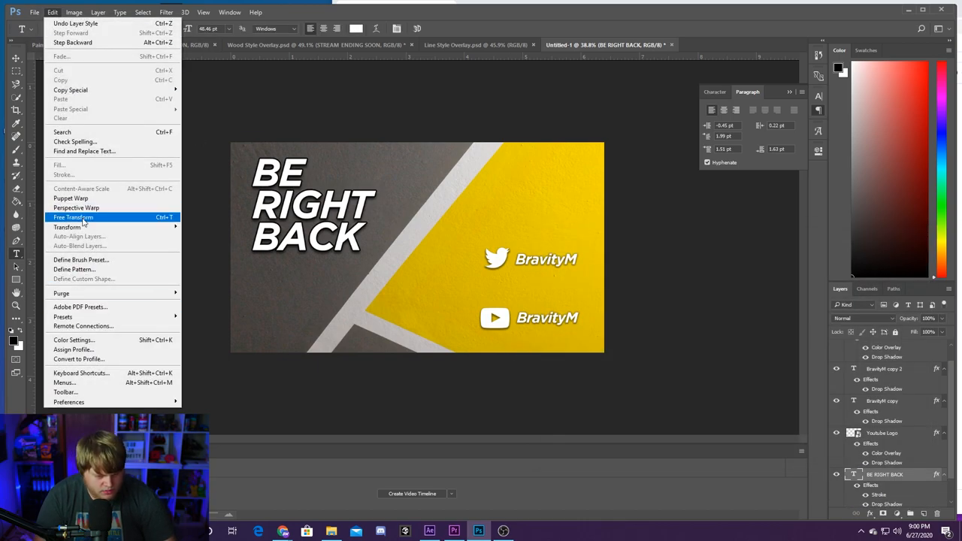
pyautogui.click(74, 217)
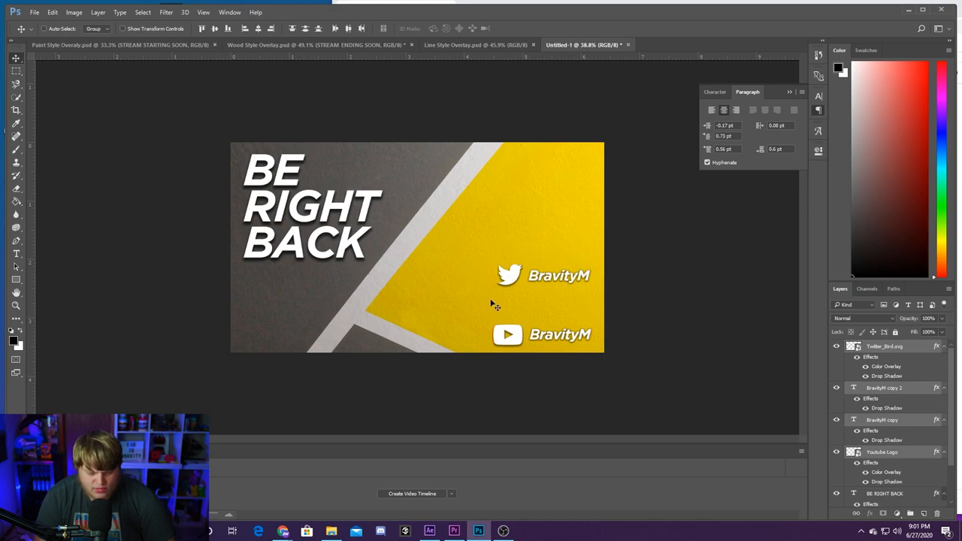
pyautogui.click(15, 306)
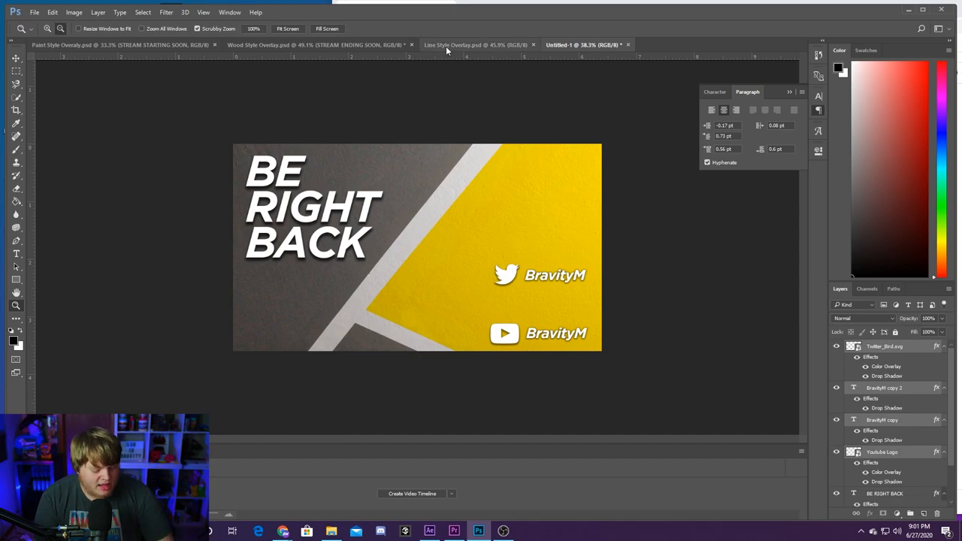
# - Review the Paint, Wood and Line overlays, then retype the wood headline's ENDING as STARTING
pyautogui.click(316, 45)
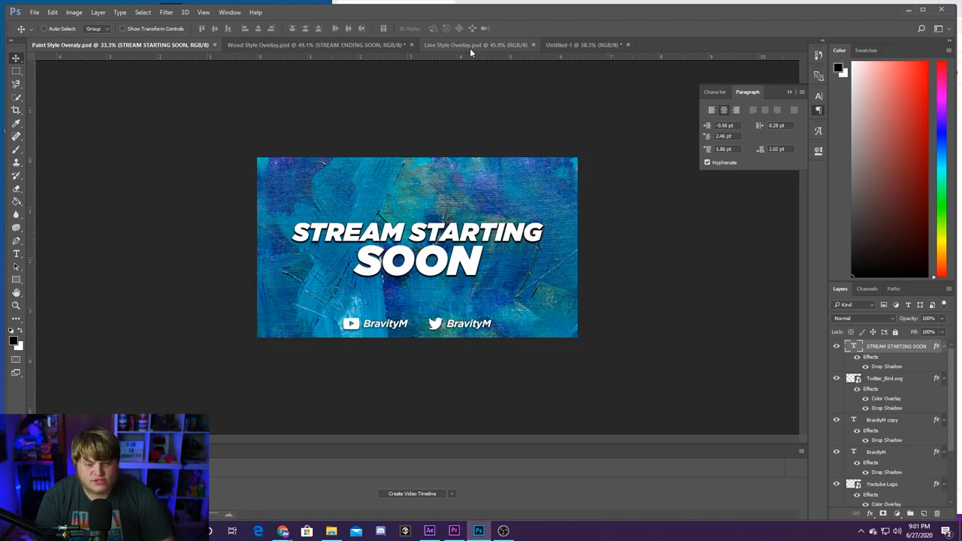
pyautogui.click(316, 45)
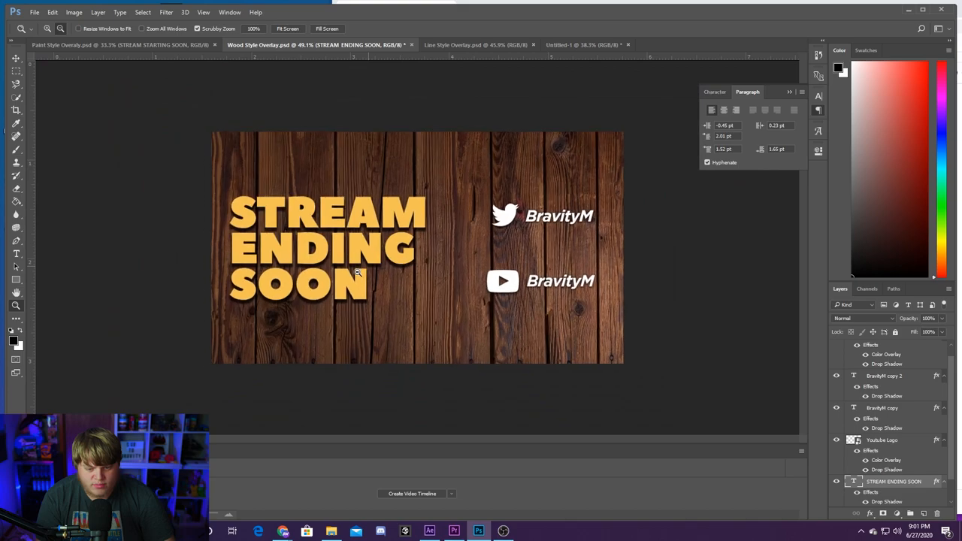
pyautogui.click(121, 45)
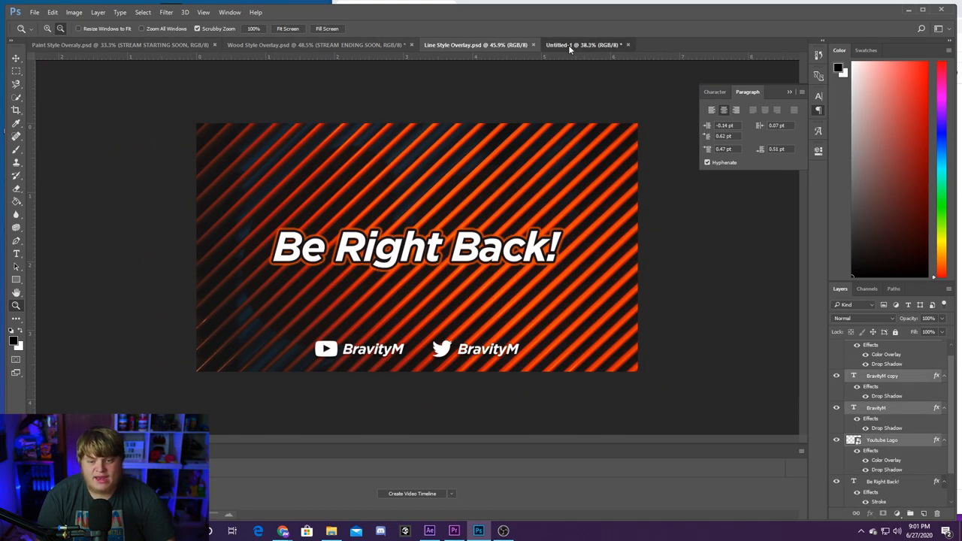
pyautogui.click(316, 45)
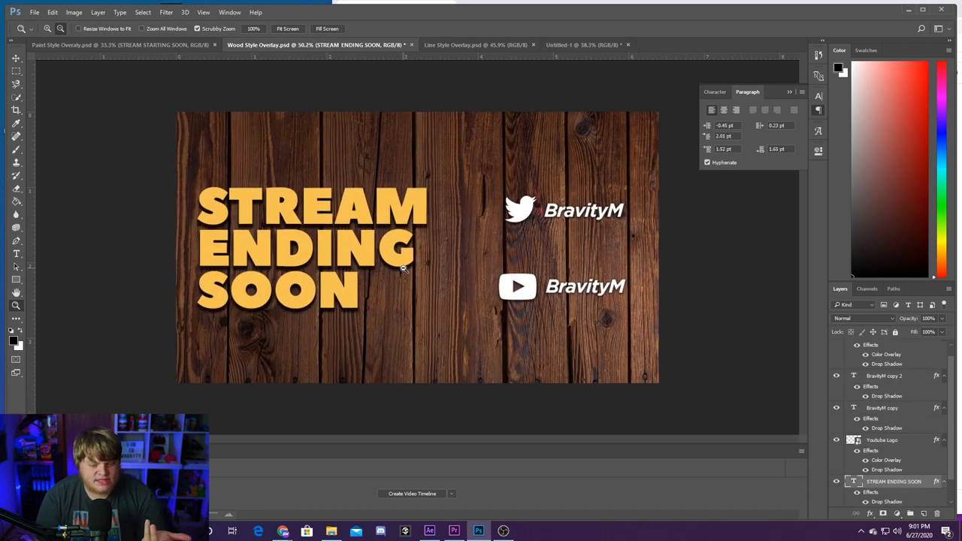
pyautogui.click(15, 253)
pyautogui.write('START')
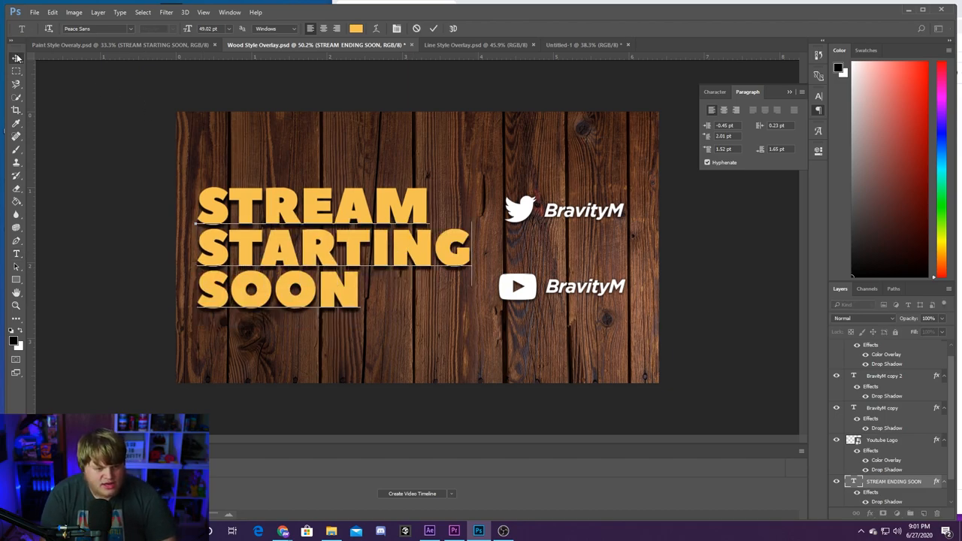
# - Commit the STREAM STARTING SOON edit, then view the Paint and Line Style overlays
pyautogui.click(17, 57)
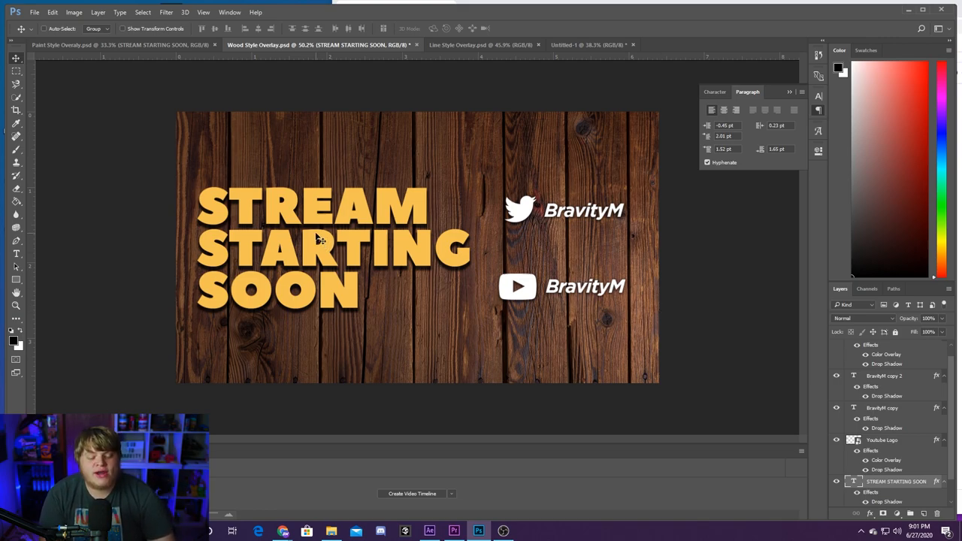
pyautogui.moveTo(298, 210)
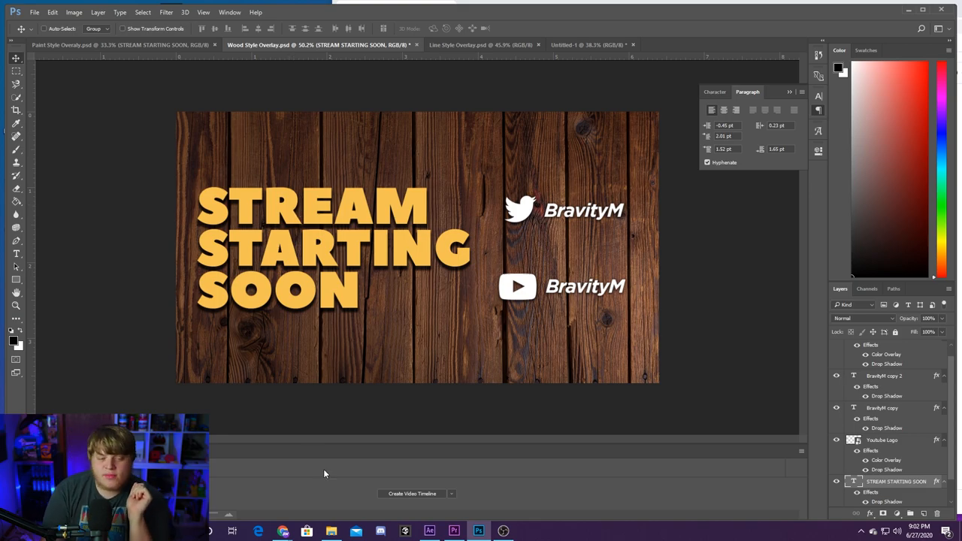
pyautogui.click(113, 45)
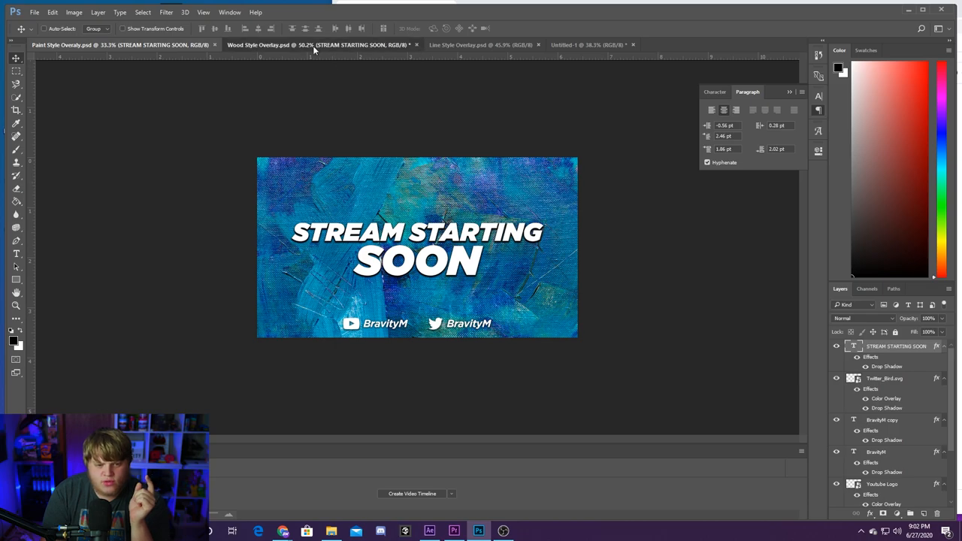
pyautogui.click(466, 45)
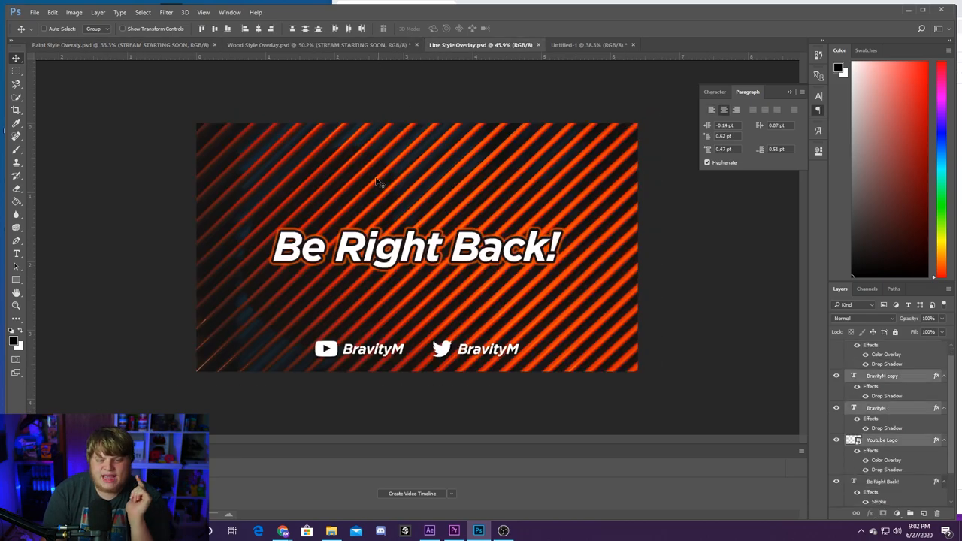